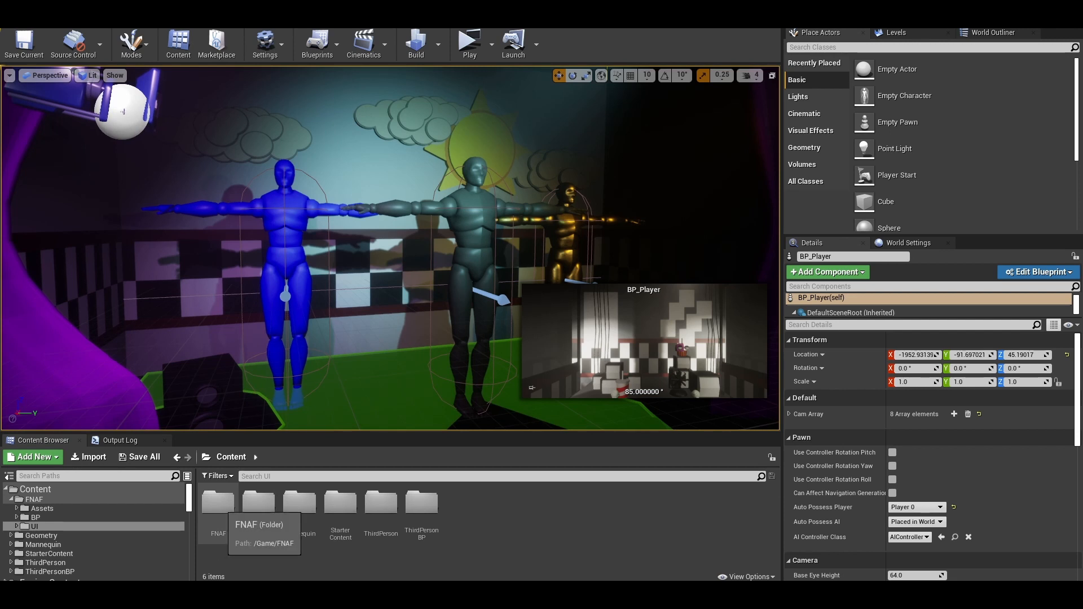
Import the Bonnie FBX with its skeleton, physics asset, materials and textures using Import All
left_click(469, 40)
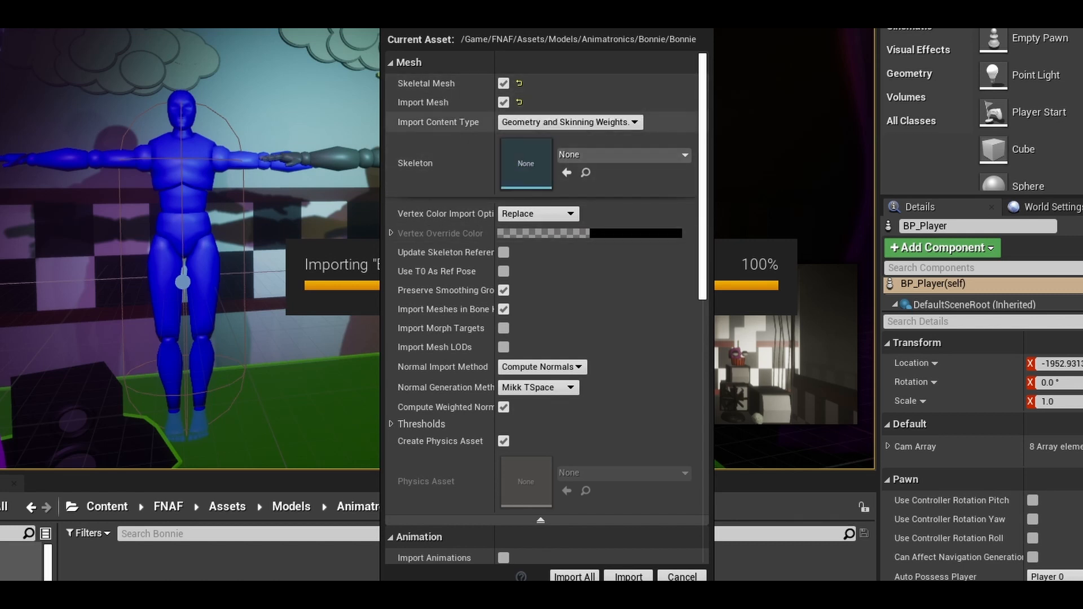
scroll("down", 3)
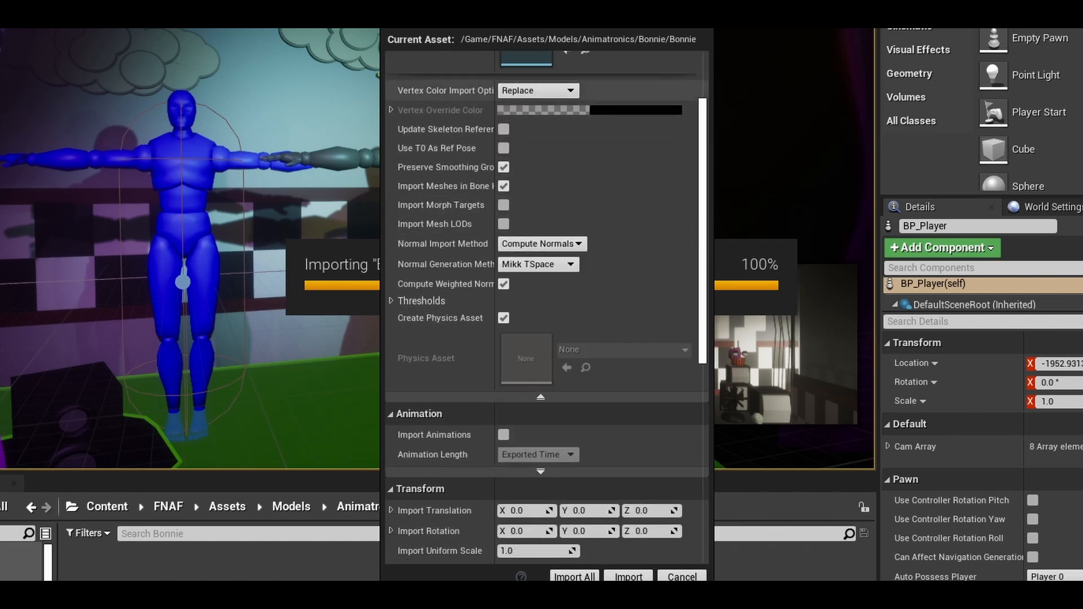
scroll("down", 3)
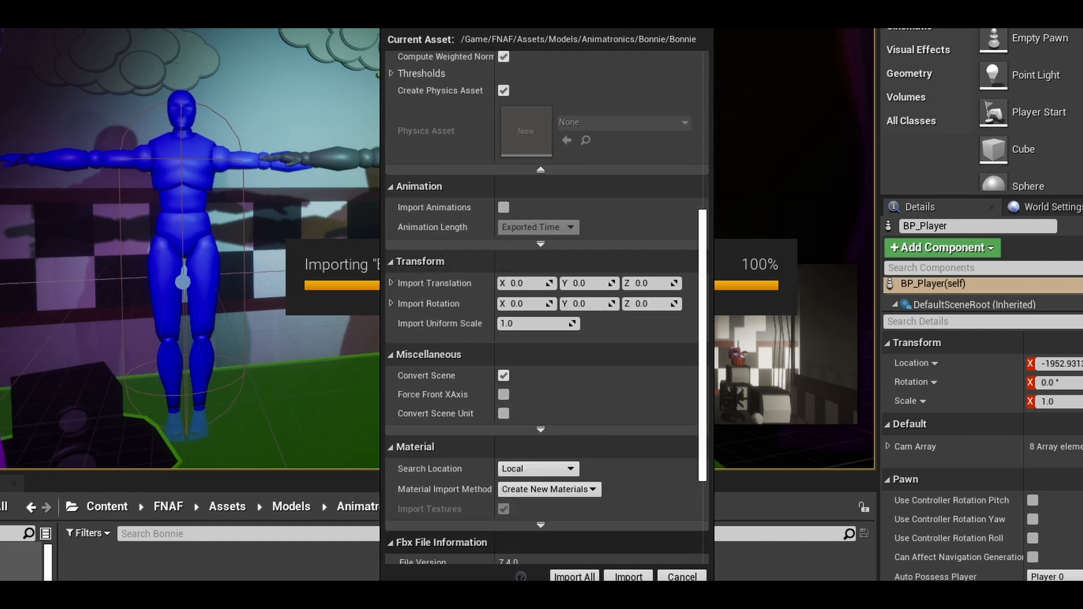
left_click(627, 576)
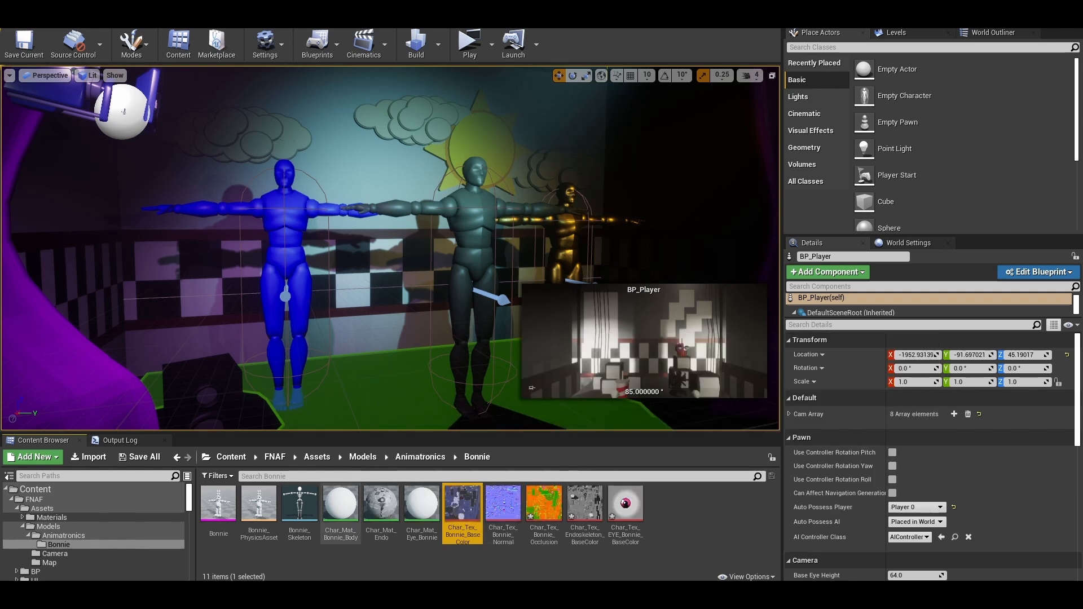
Browse to Materials > Animatronics and open M_MasterAnimatronic in the Material Editor
left_click(32, 457)
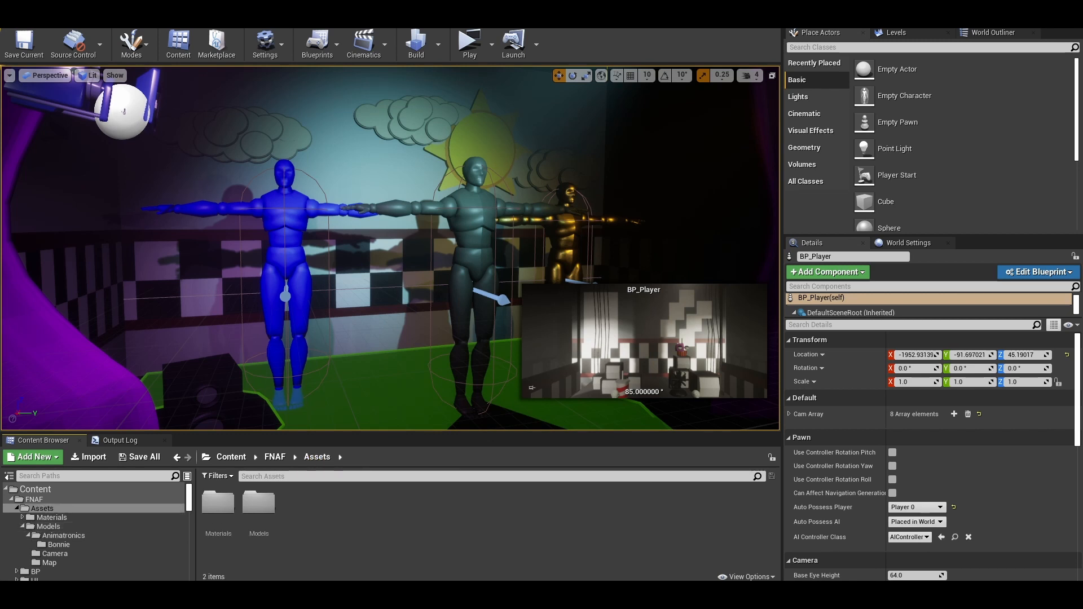
double_click(51, 516)
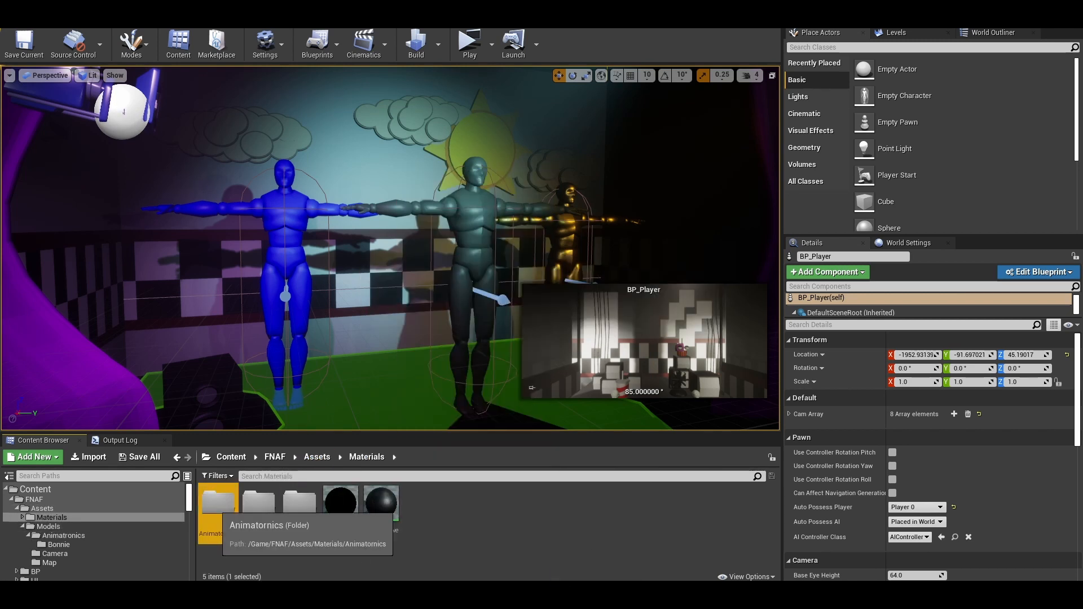
double_click(216, 501)
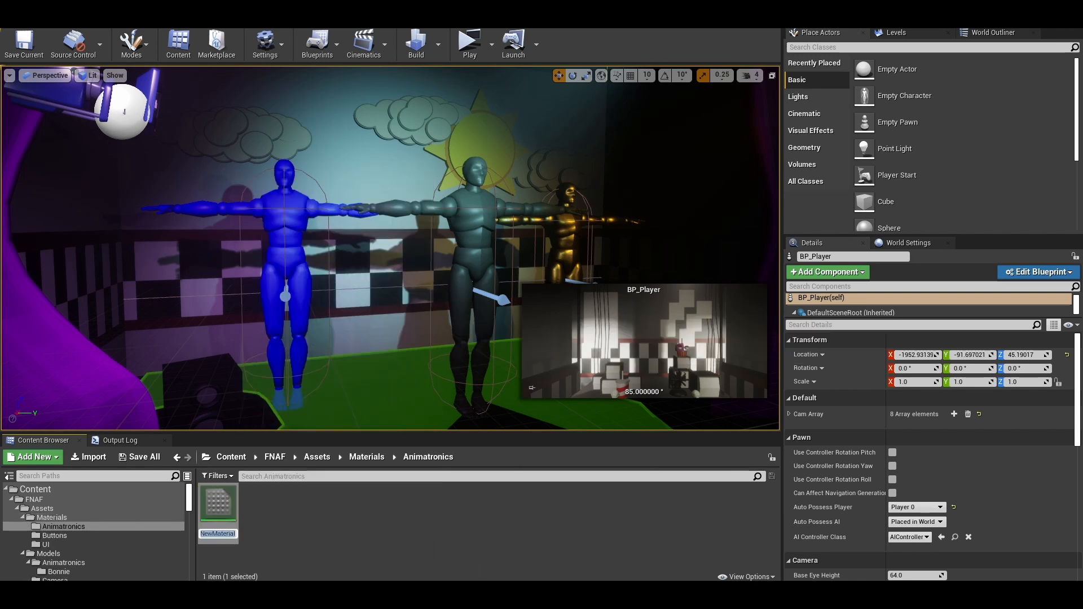
mouse_move(217, 504)
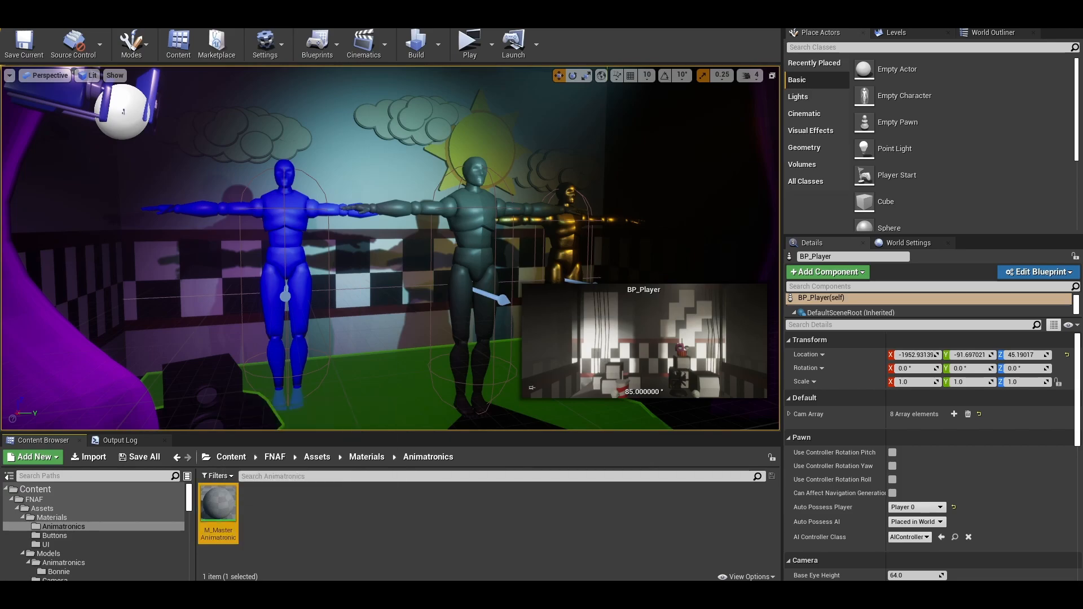
double_click(218, 502)
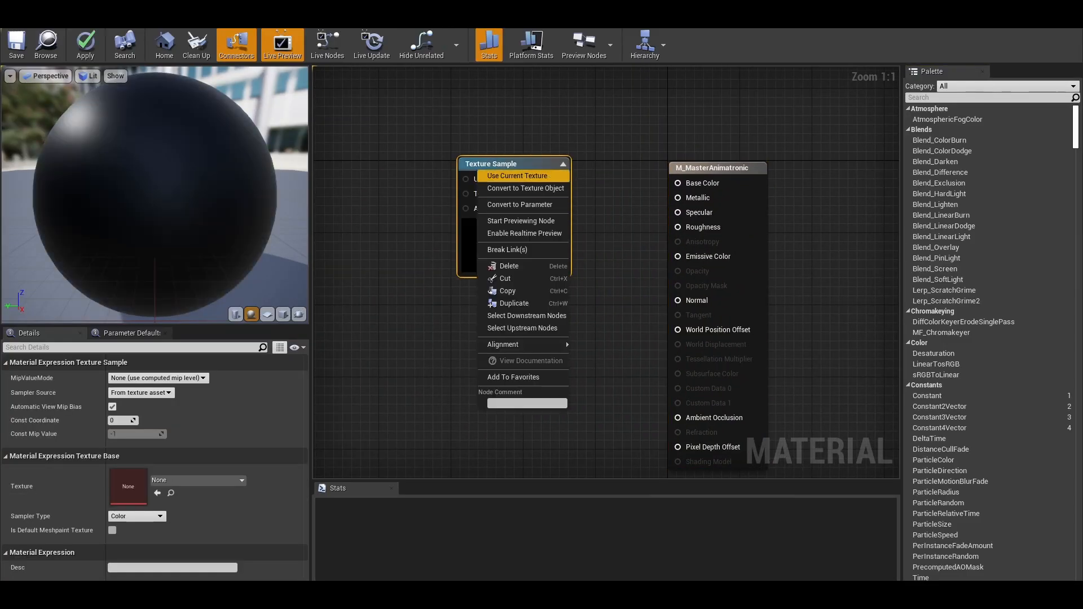
Convert texture samples to parameters and assign Bonnie's OcclusionRoughnessMetallic and Normal textures
left_click(520, 204)
type("BaseTex")
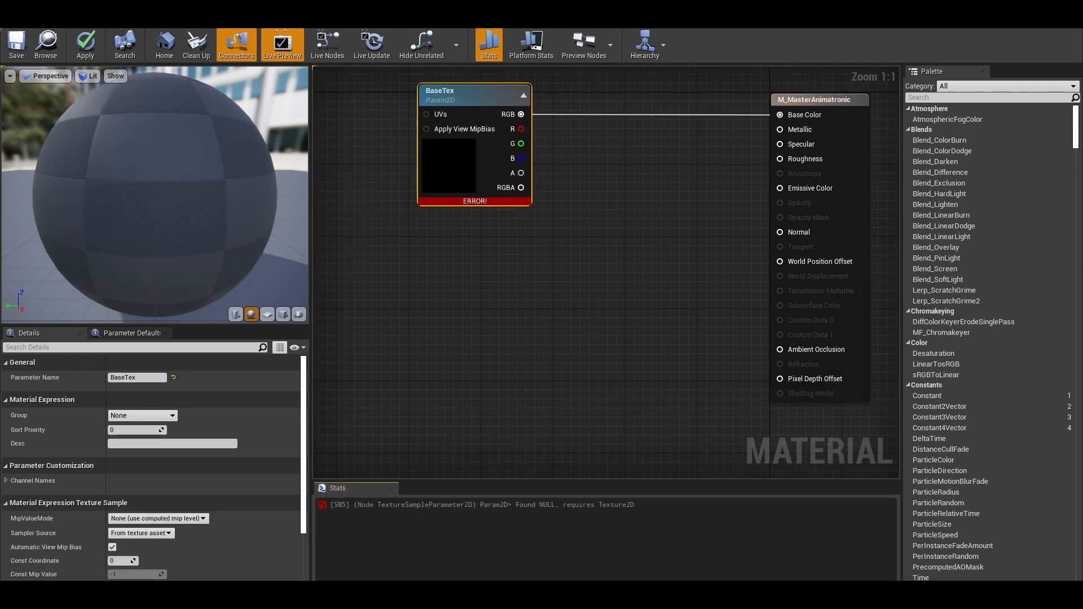
right_click(511, 283)
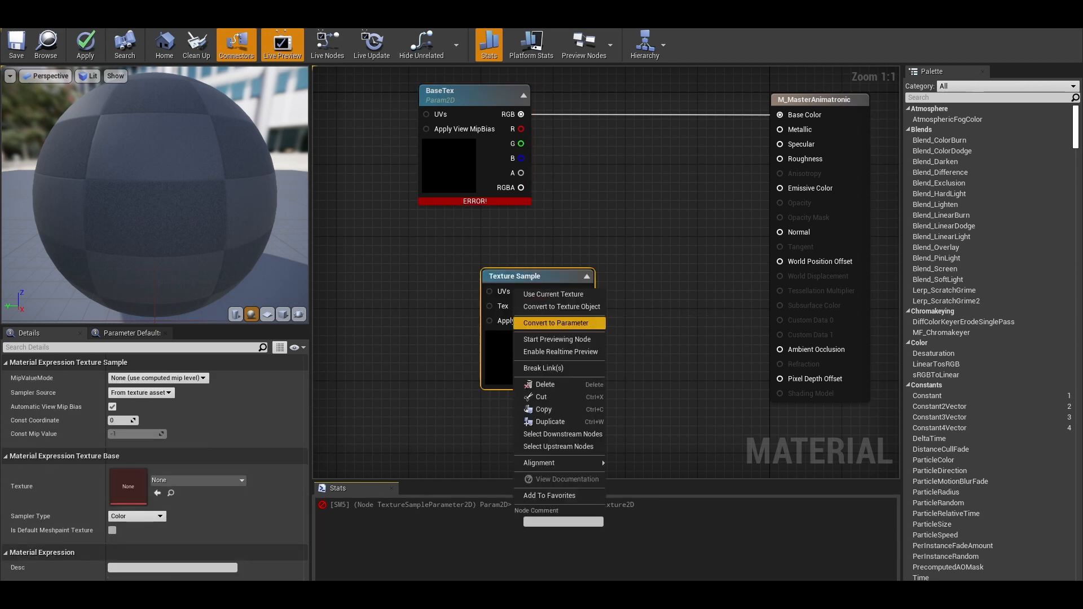
left_click(555, 323)
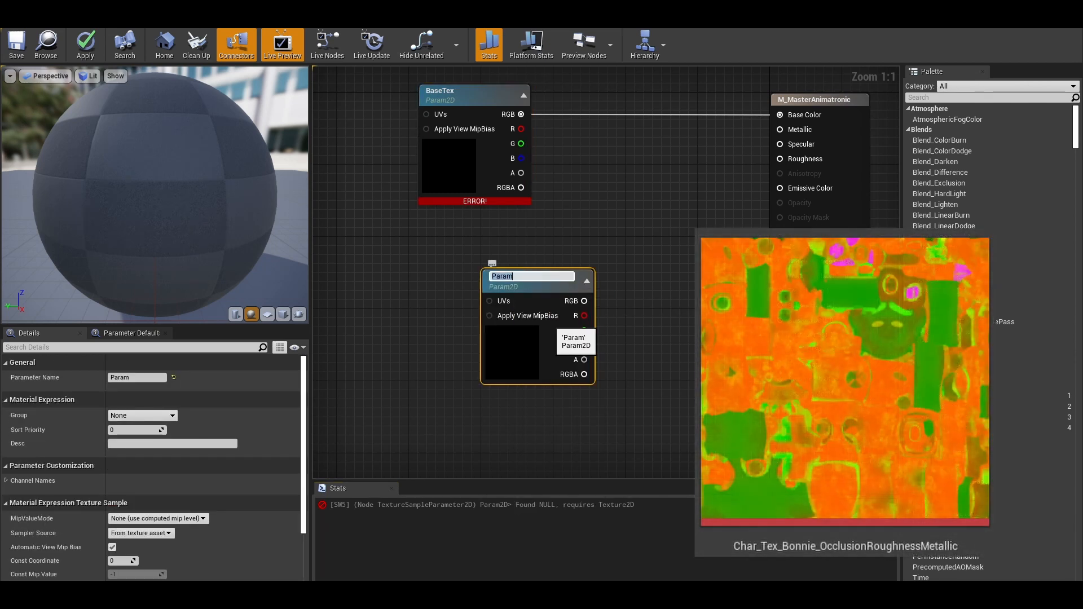
type("0")
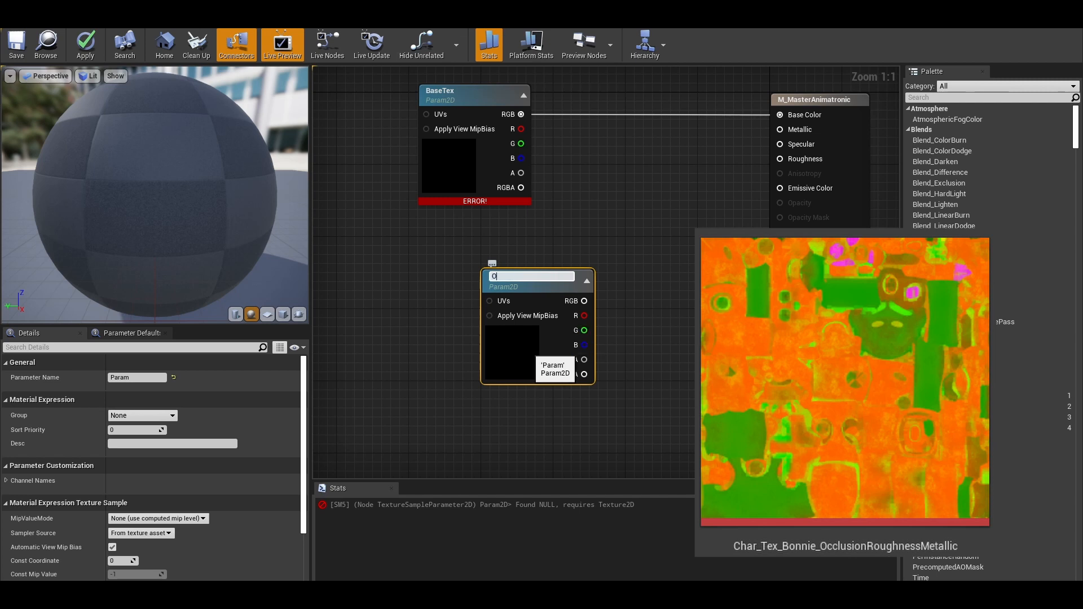
type("ORS")
type("bonn")
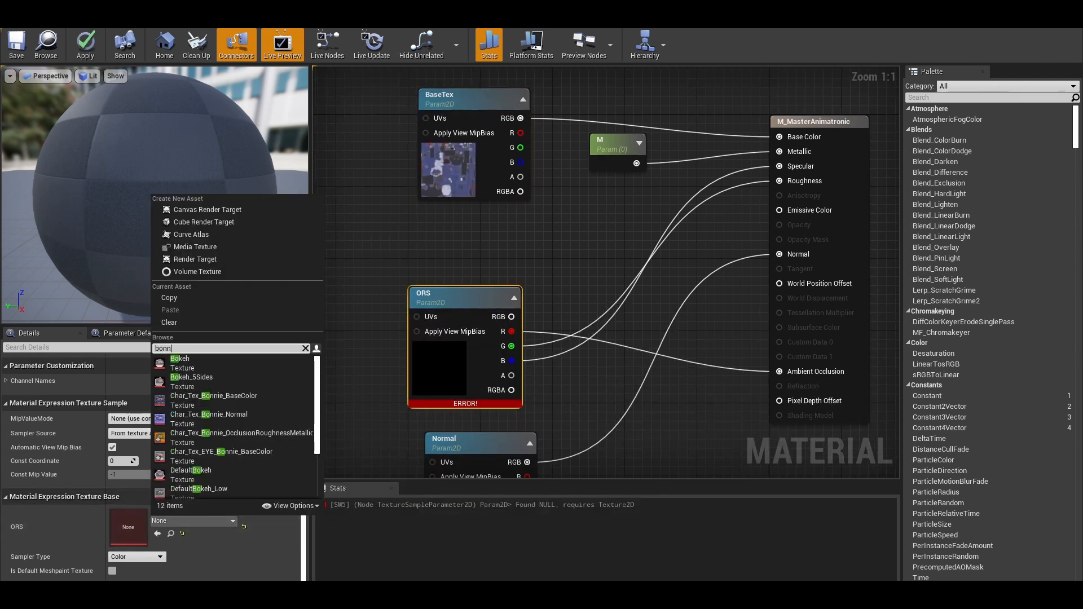
left_click(240, 433)
type("nor")
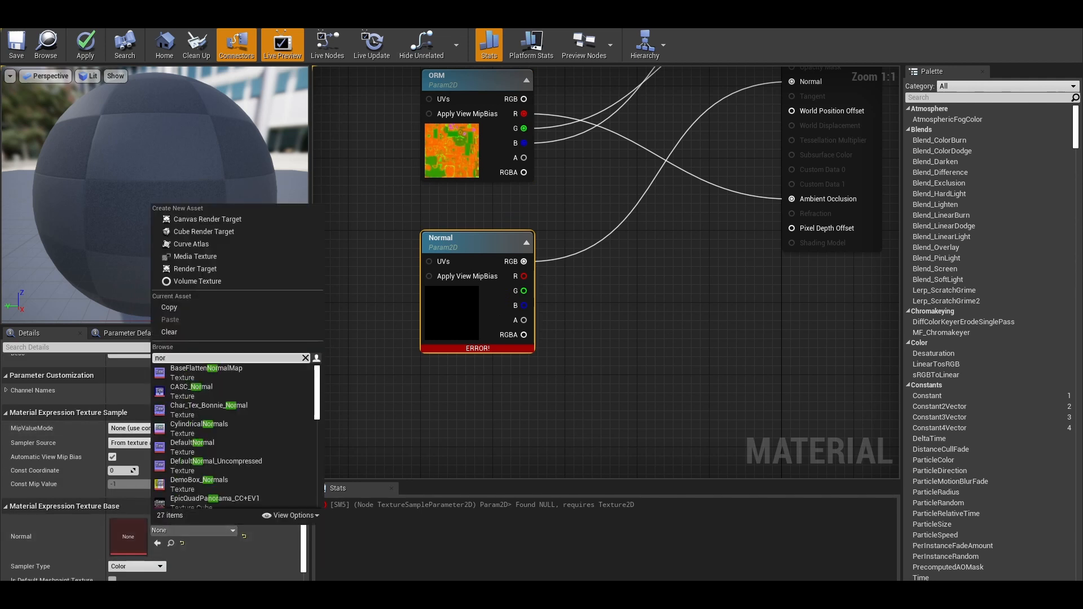
left_click(208, 406)
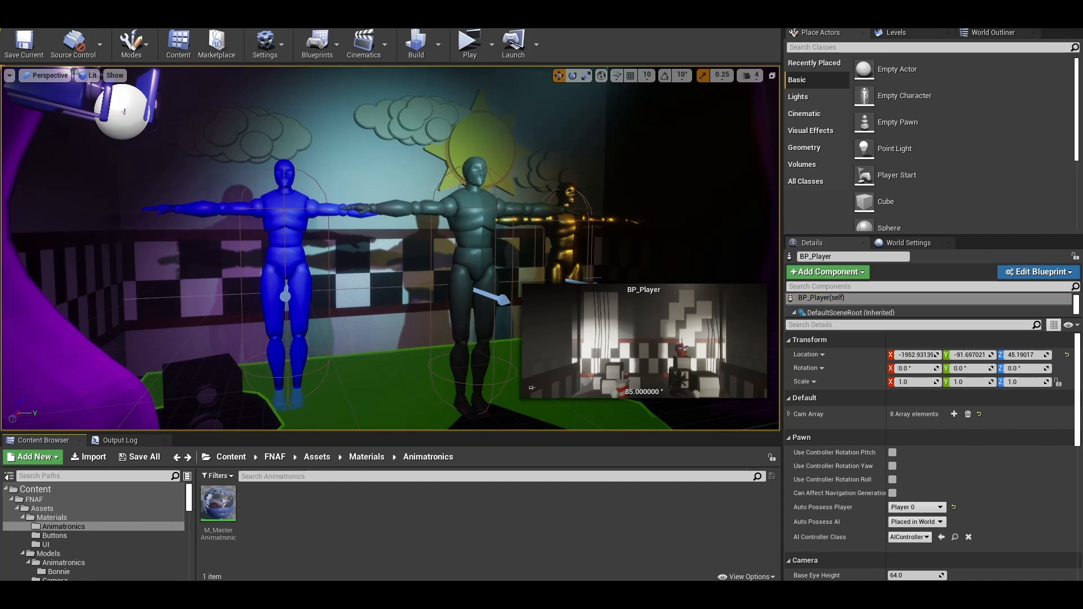
Create a material instance of the master material, then add and open a new material
right_click(217, 505)
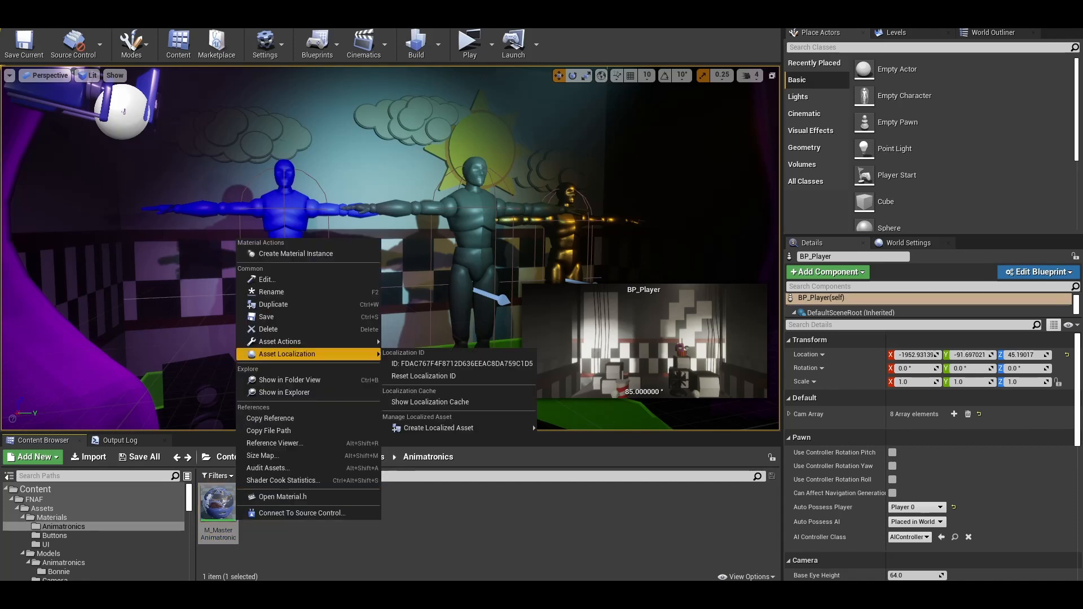
left_click(296, 254)
type("MI_Bonnie")
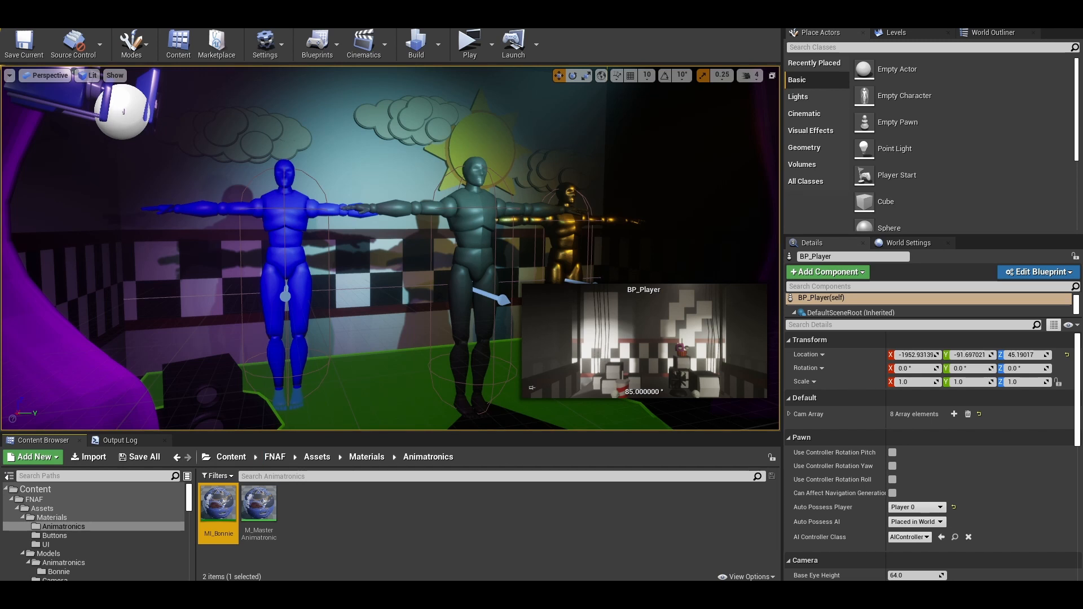
left_click(32, 457)
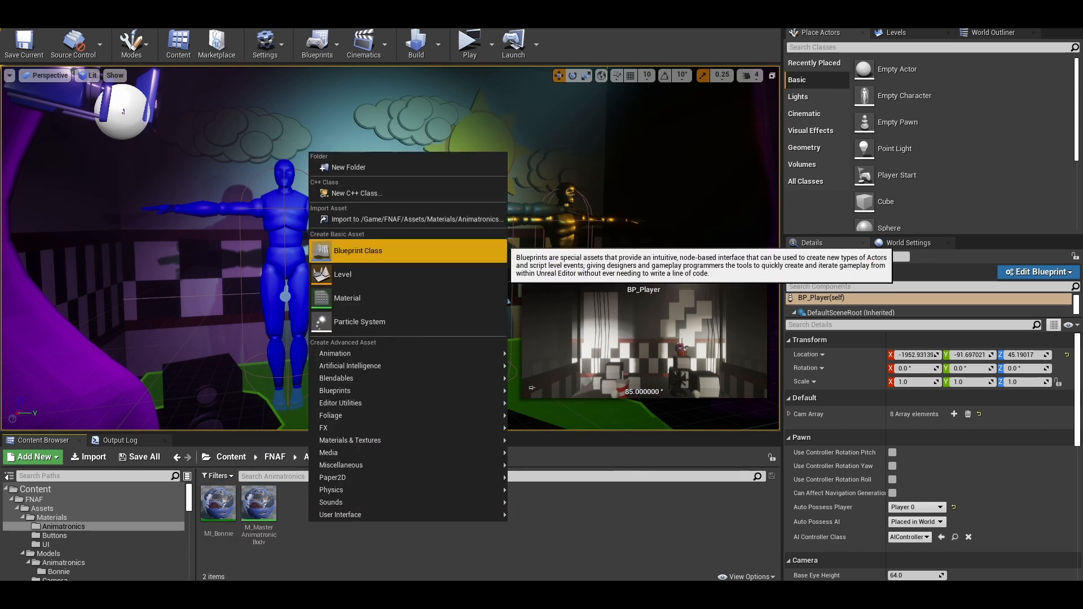
left_click(347, 298)
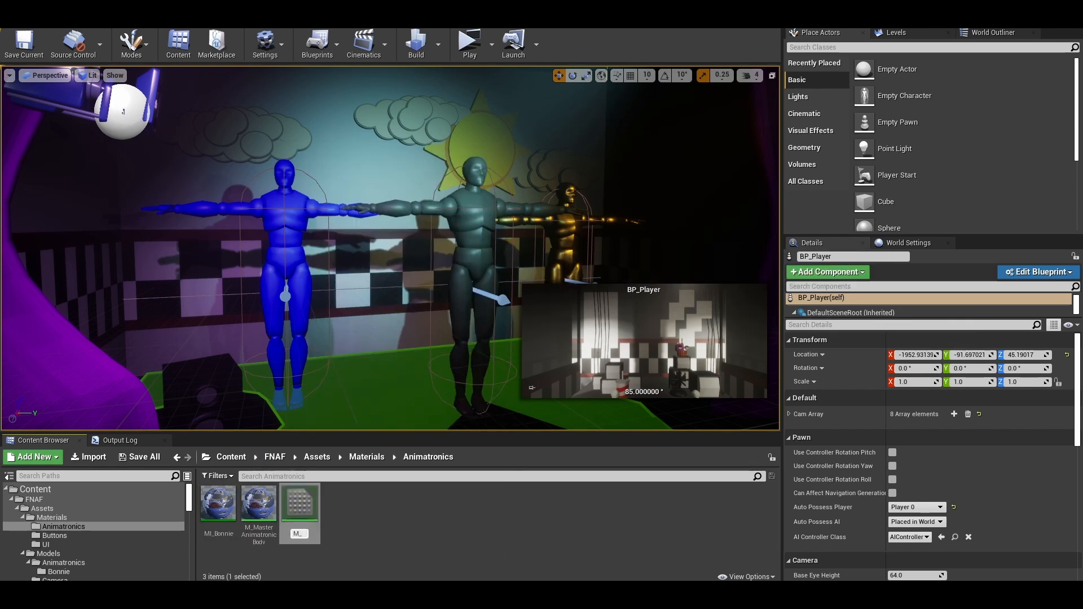
double_click(300, 503)
type("mul")
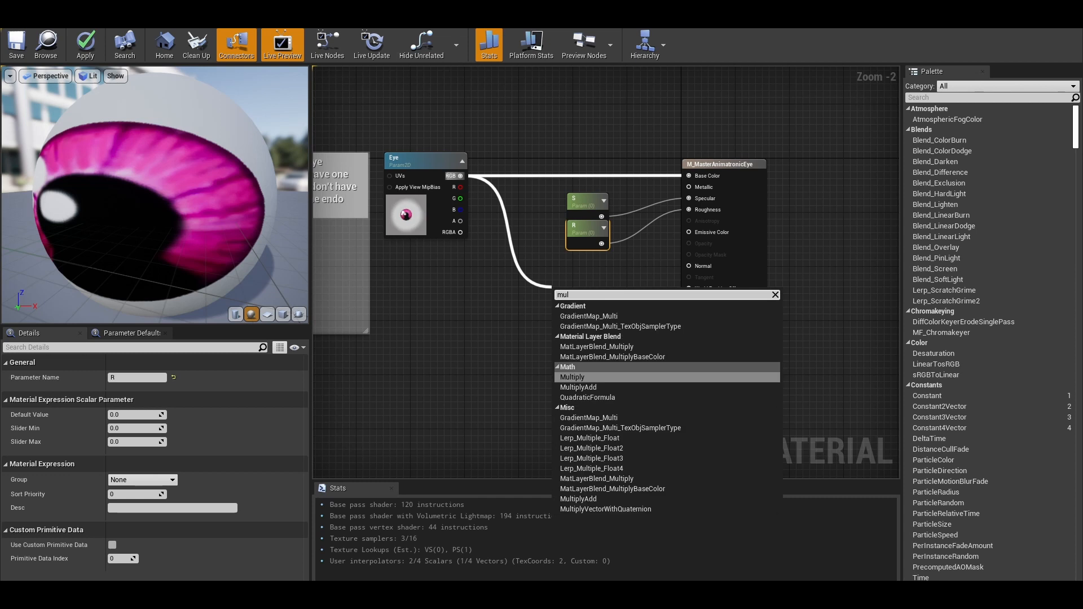
Add a Multiply node to the eye material and set the Bonnie instance's texture parameters
left_click(572, 377)
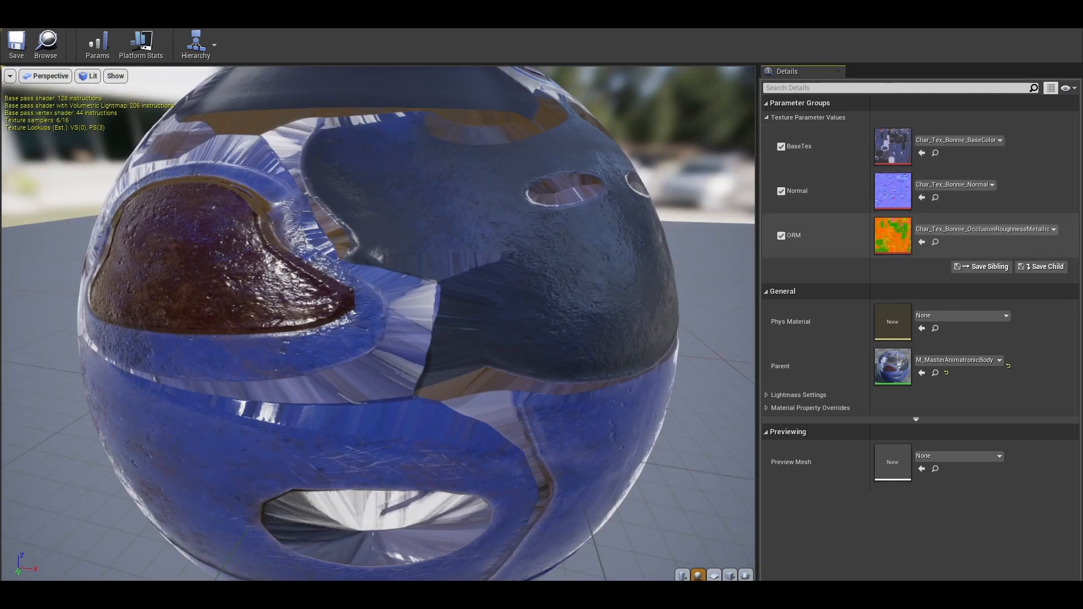
left_click(1051, 228)
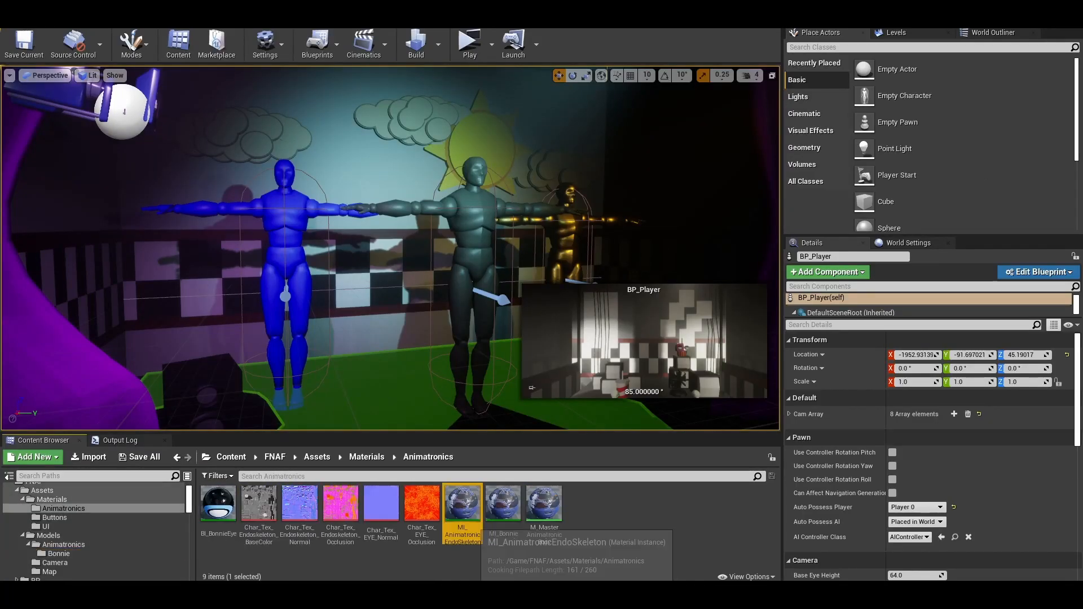
Isolate Bonnie's Element 1 section and assign it MI_AnimatronicEndoSkeleton
double_click(461, 502)
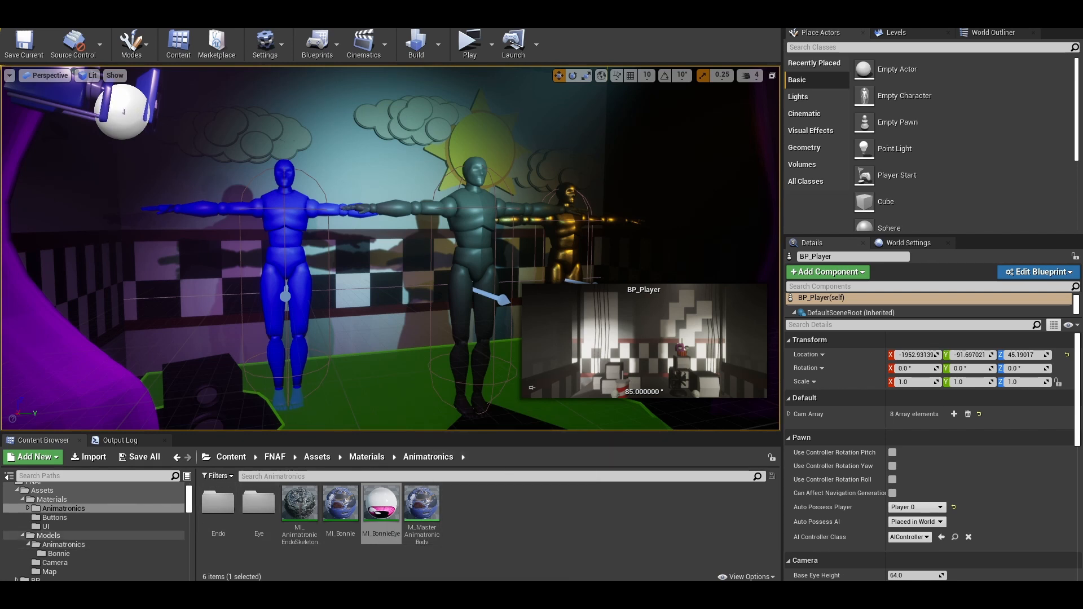
left_click(59, 554)
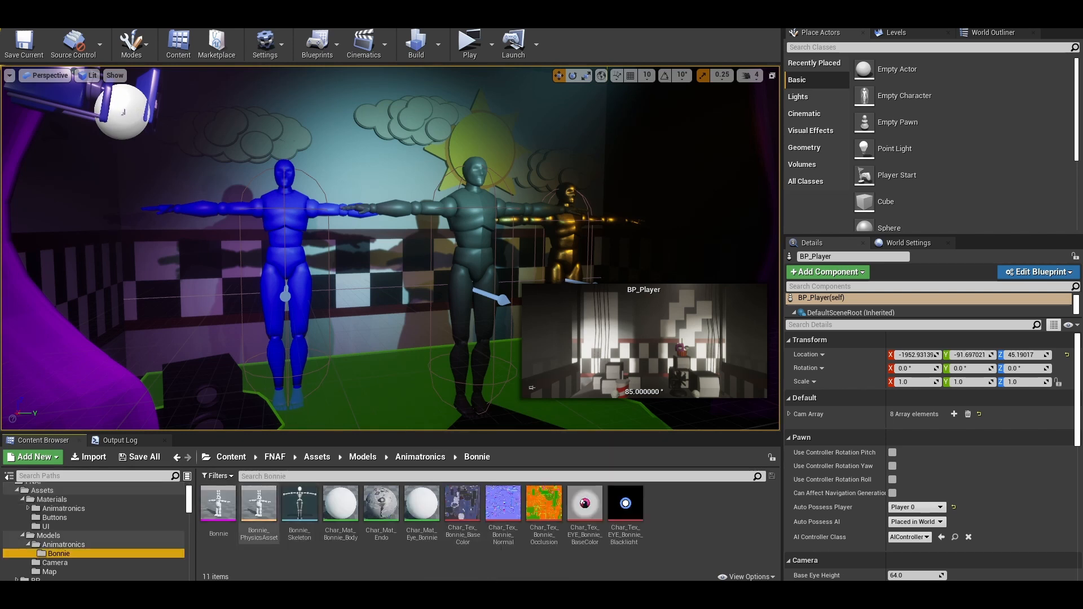
left_click(218, 504)
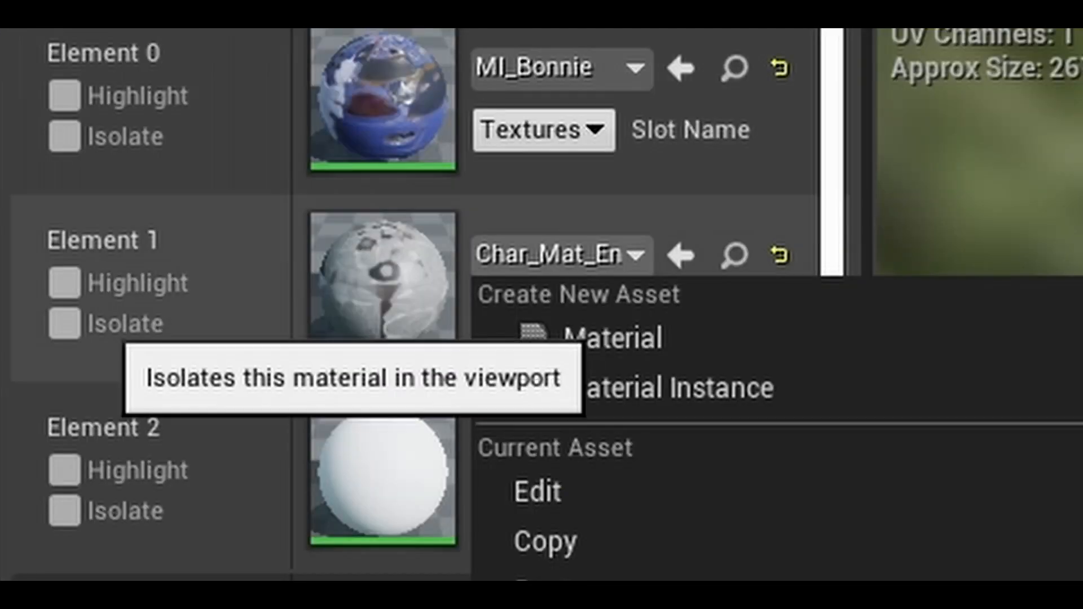
left_click(64, 324)
type("endo")
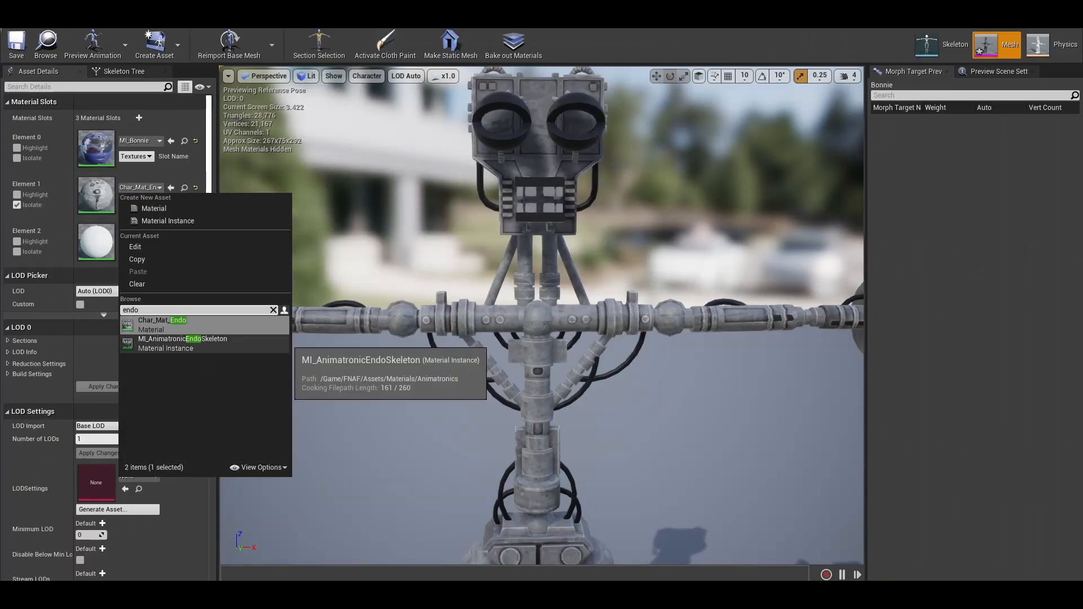
left_click(182, 339)
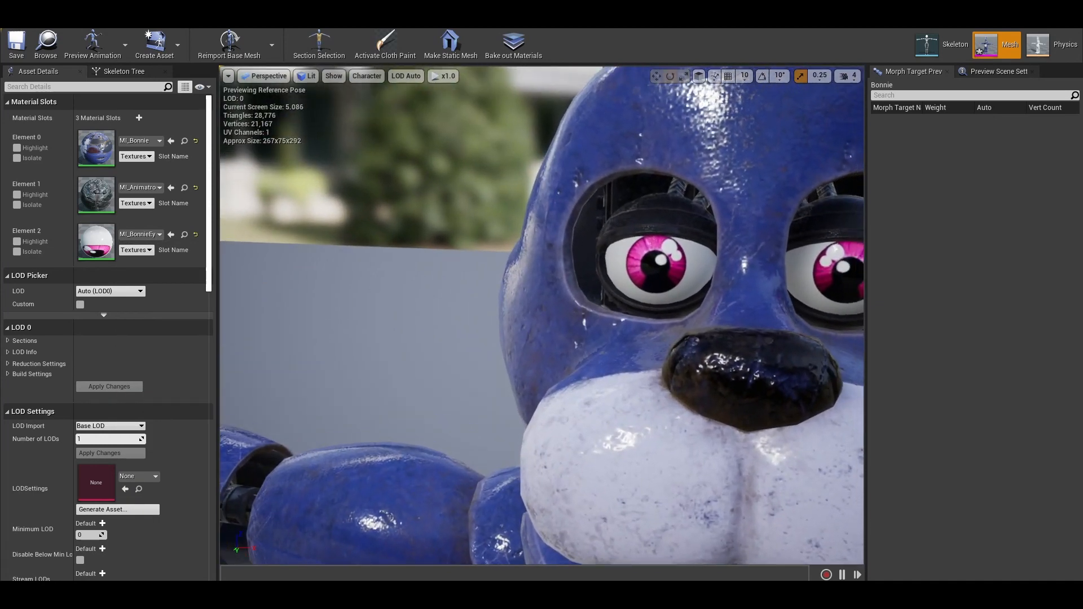
scroll("down", 3)
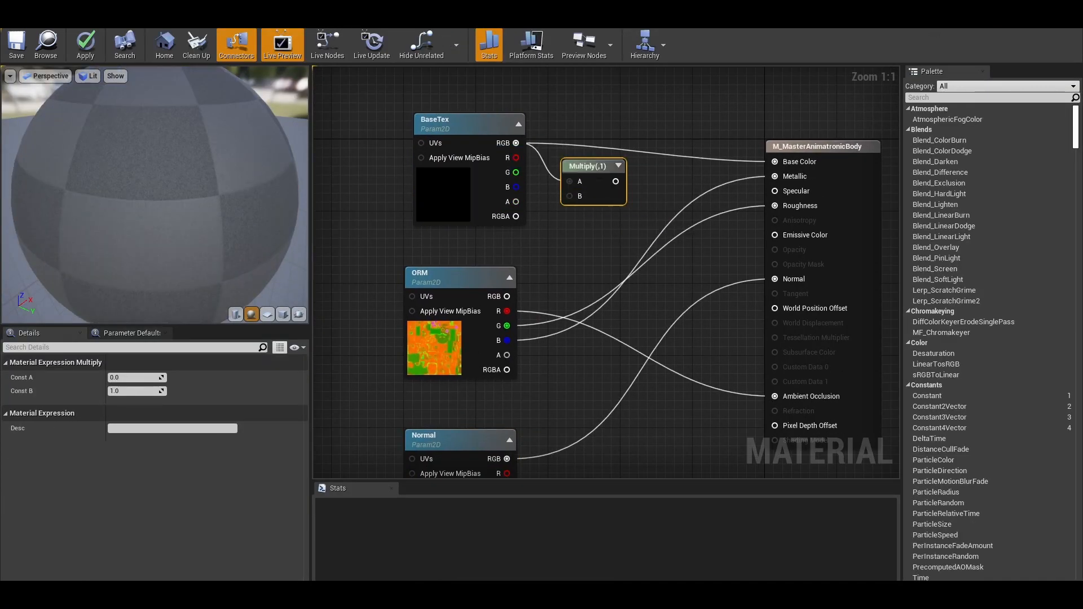
Close the M_MasterAnimatronicBody and mesh editors to return to the level viewport
left_click_drag(592, 166, 661, 247)
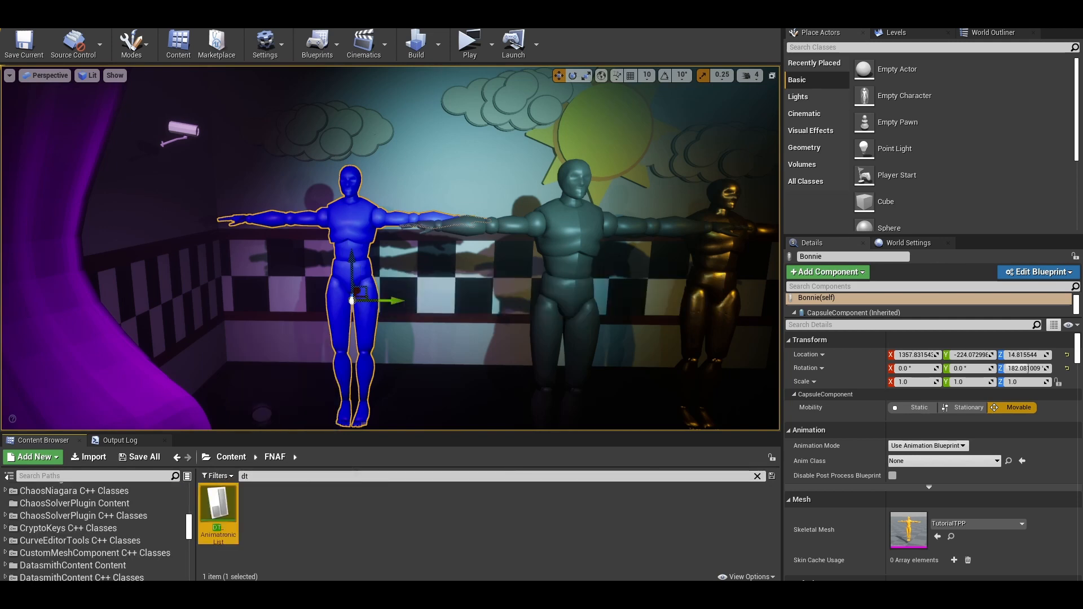
Set the Bonnie actor's Skeletal Mesh to Bonnie and its X, Y, Z scale to 0.8
double_click(218, 508)
type("0.78")
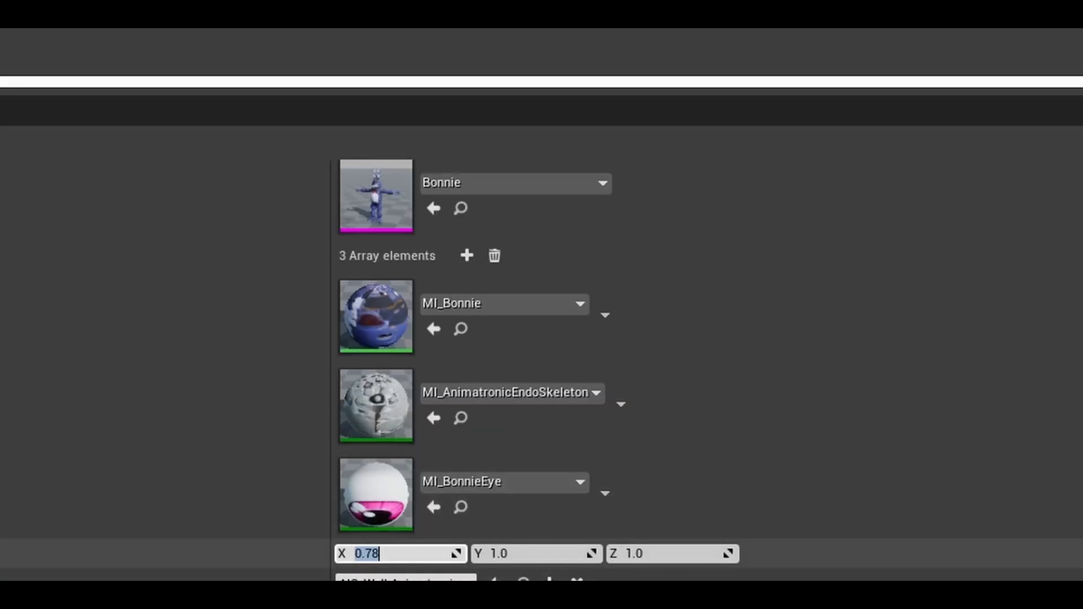
key("Tab")
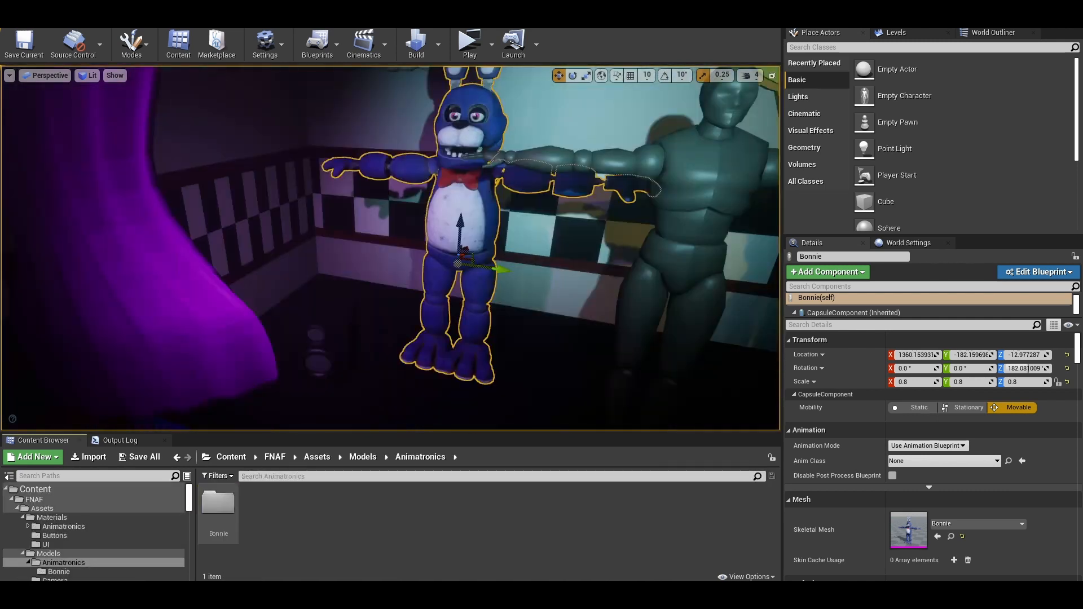
Create an Animation Blueprint in the Bonnie folder targeting Bonnie_Skeleton
double_click(218, 505)
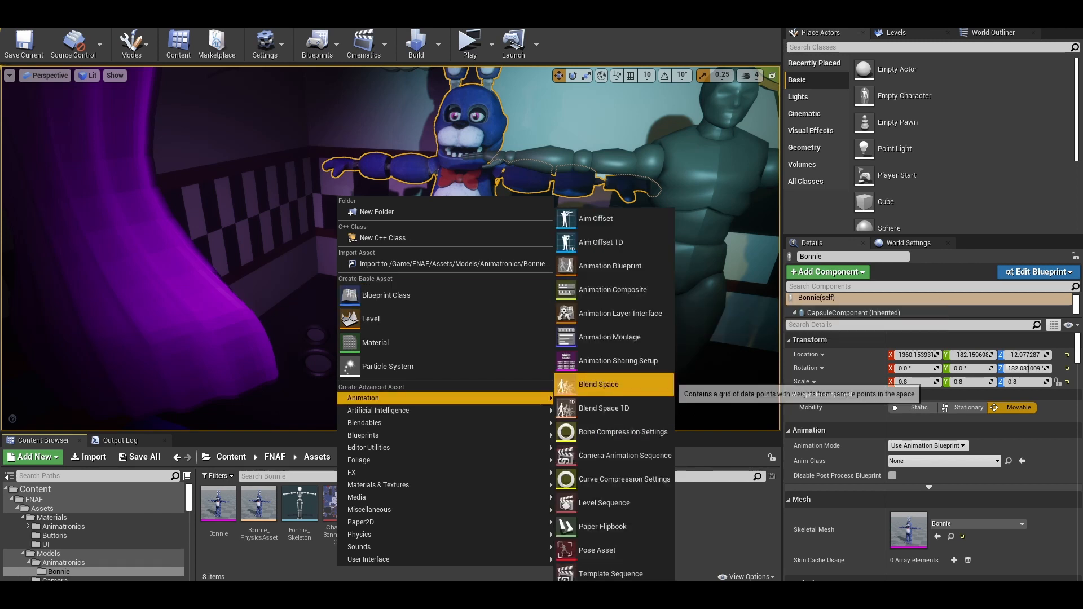
left_click(599, 384)
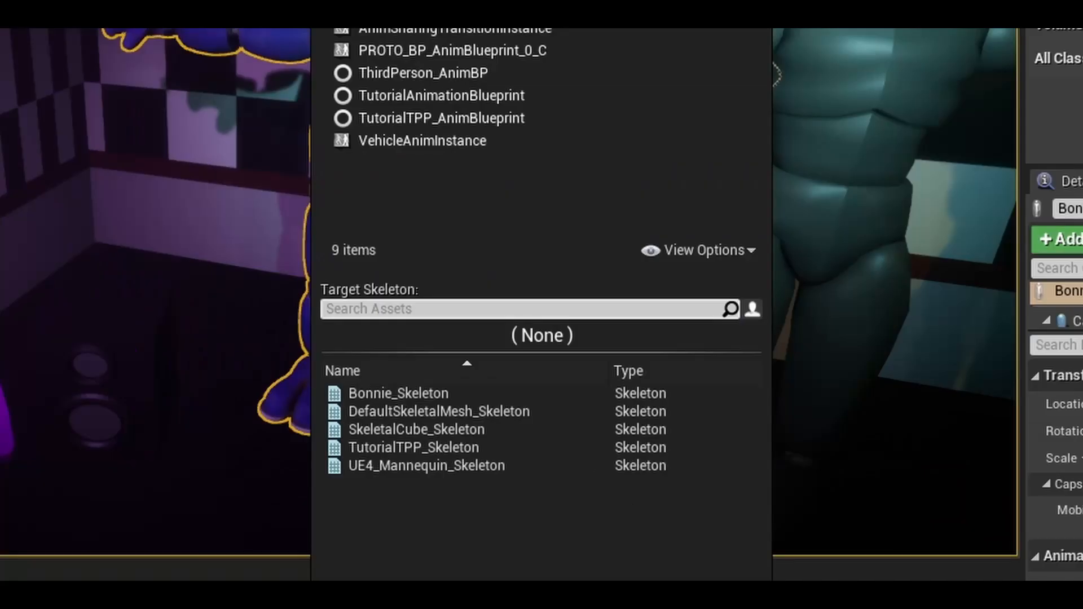
left_click(399, 394)
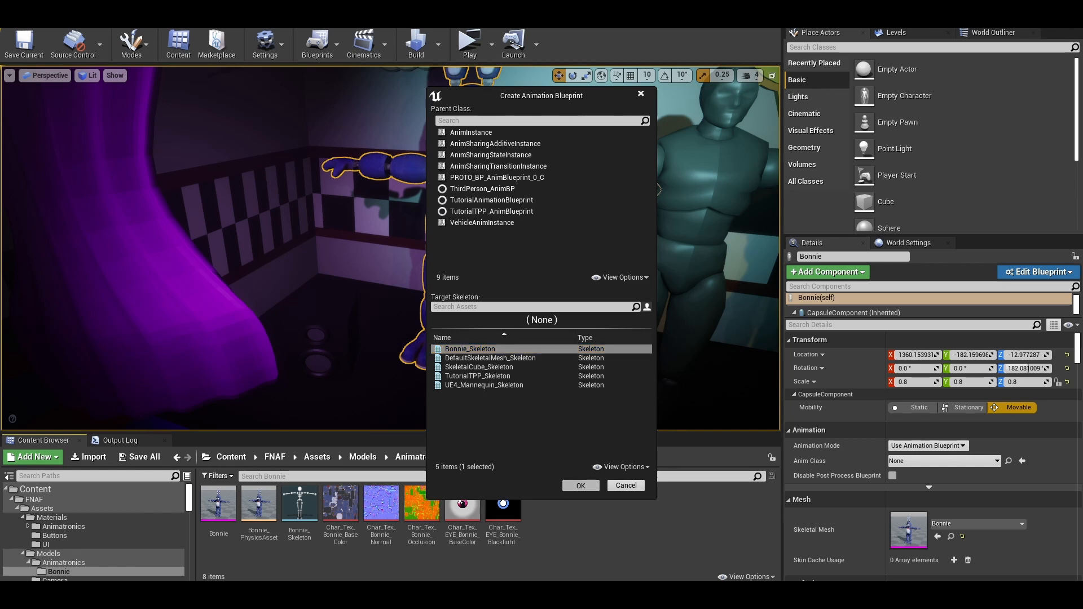
left_click(580, 486)
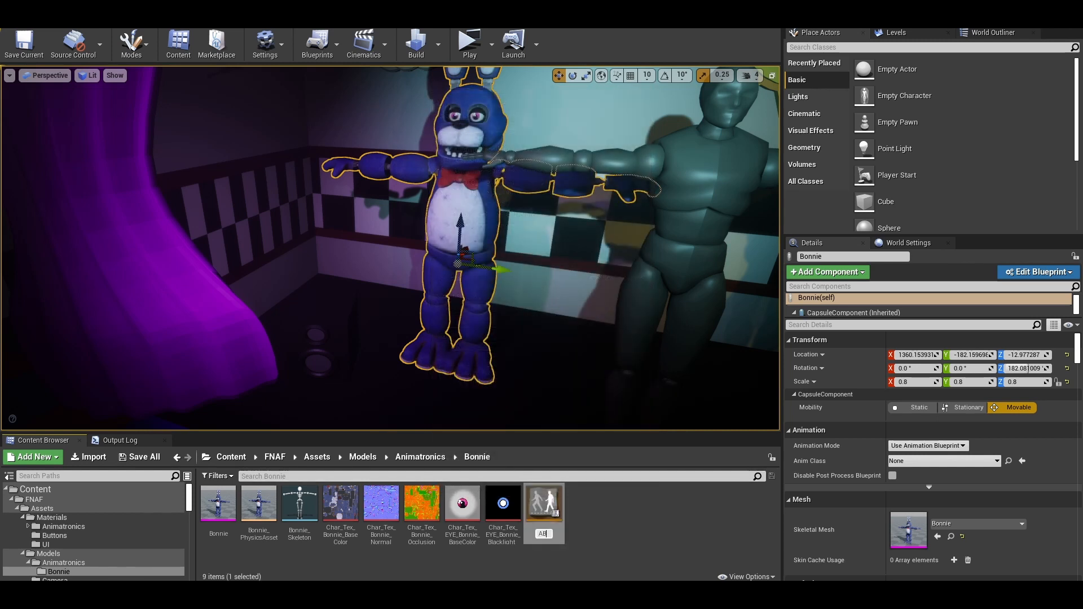
Set AB_Bonnie's Transform (Modify) Bone to R_Shoulder_jnt, Add to Existing rotation, translation unexposed
double_click(218, 502)
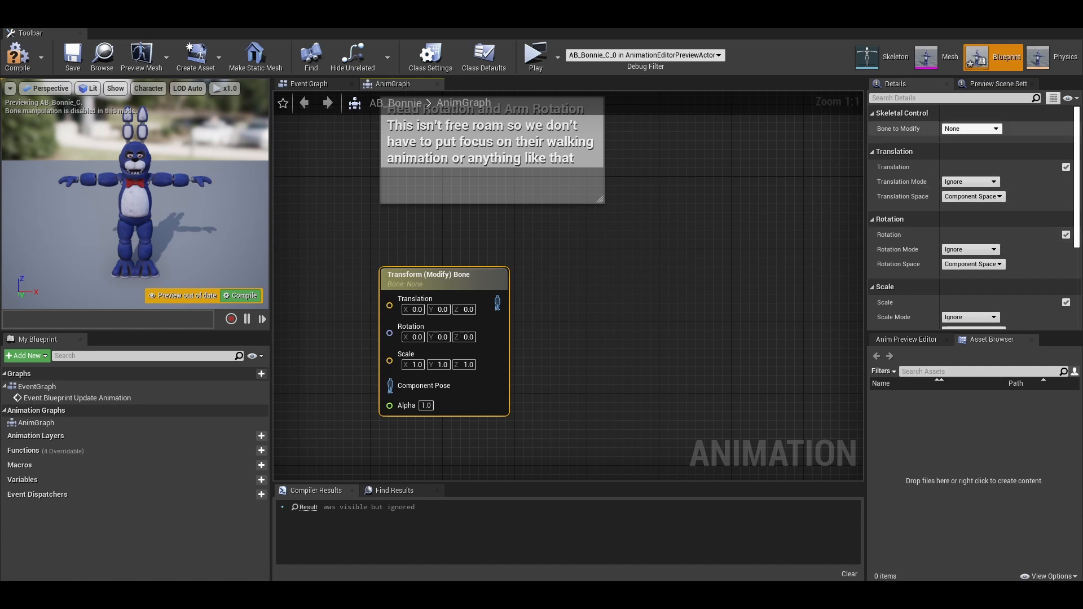
left_click(970, 129)
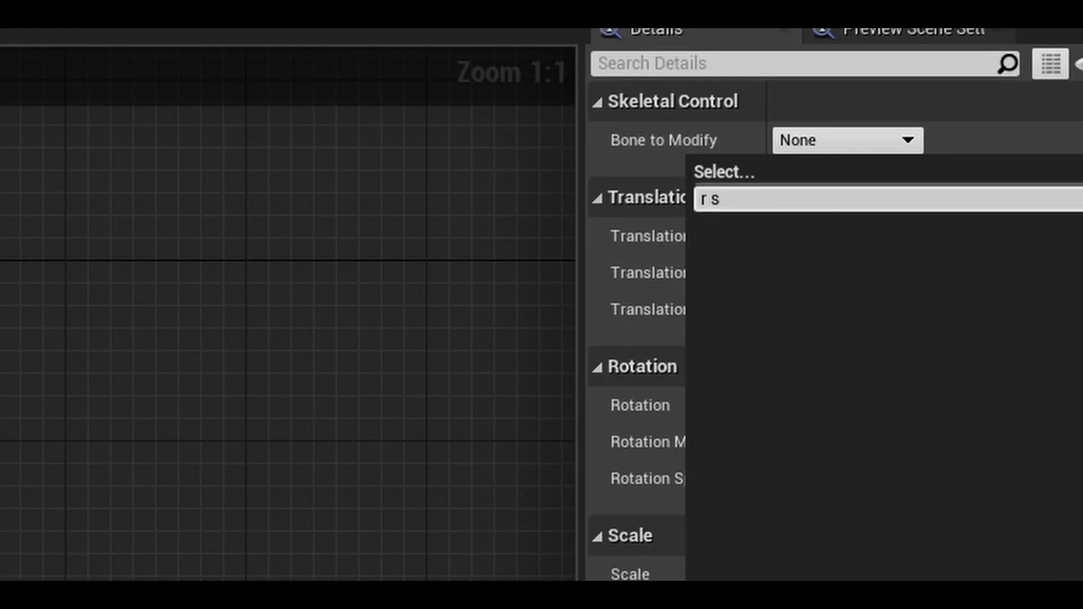
type("shoulder")
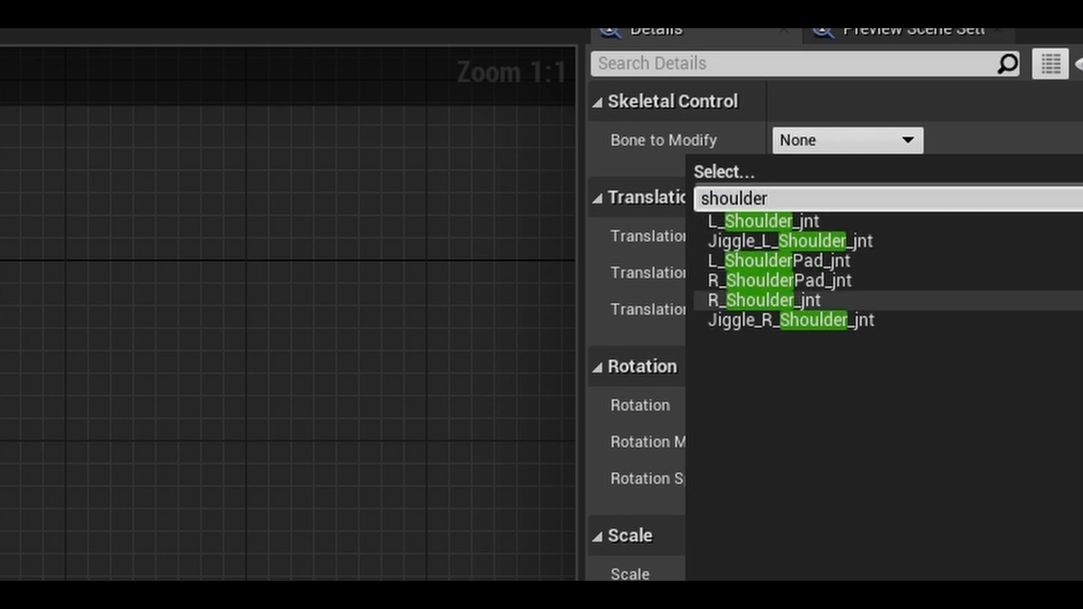
left_click(762, 301)
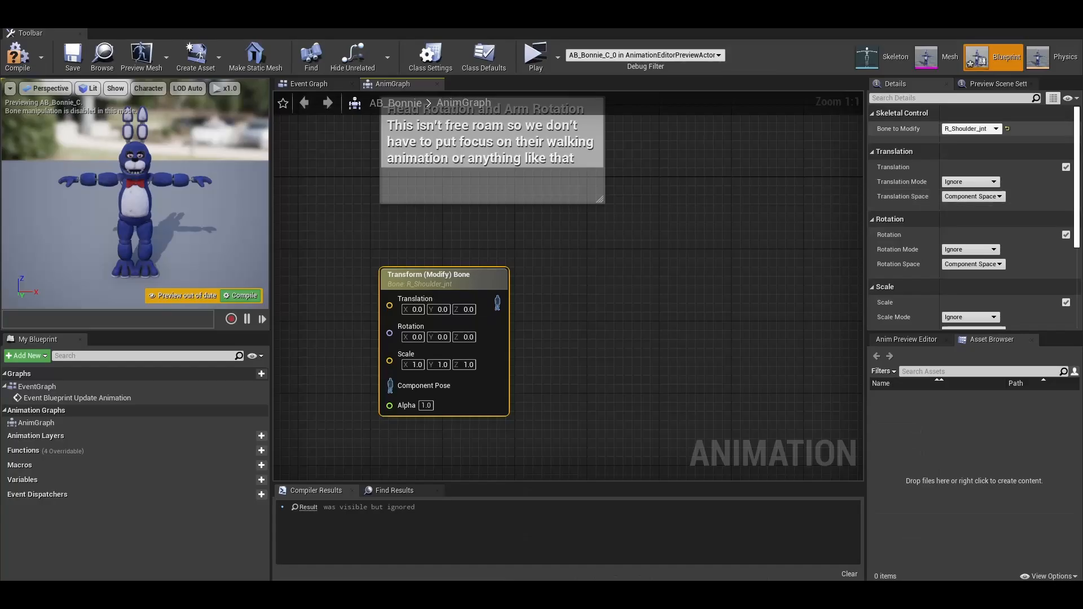
left_click(17, 56)
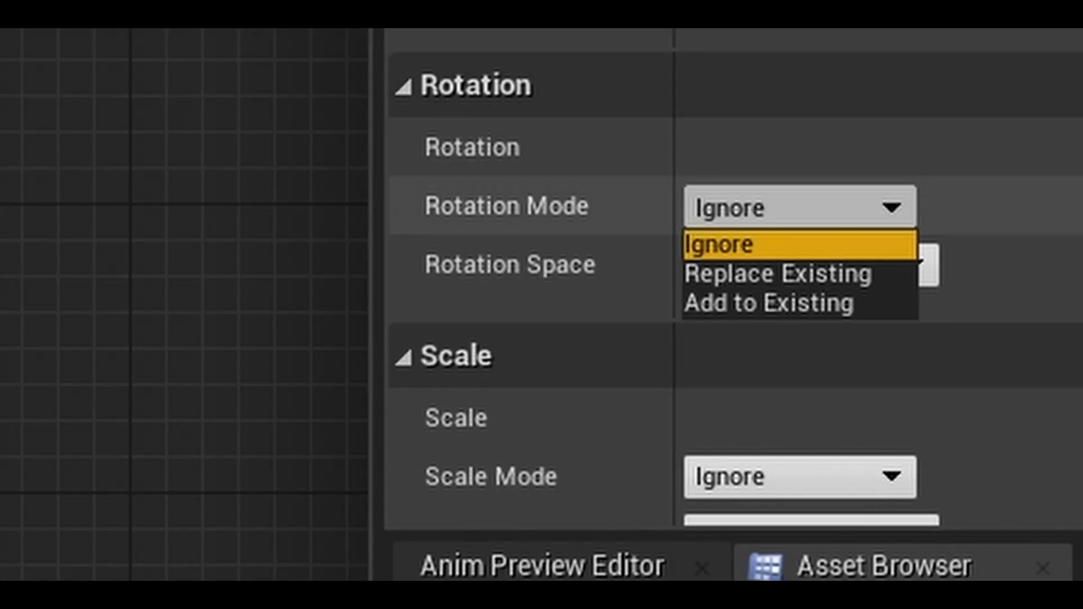
left_click(767, 302)
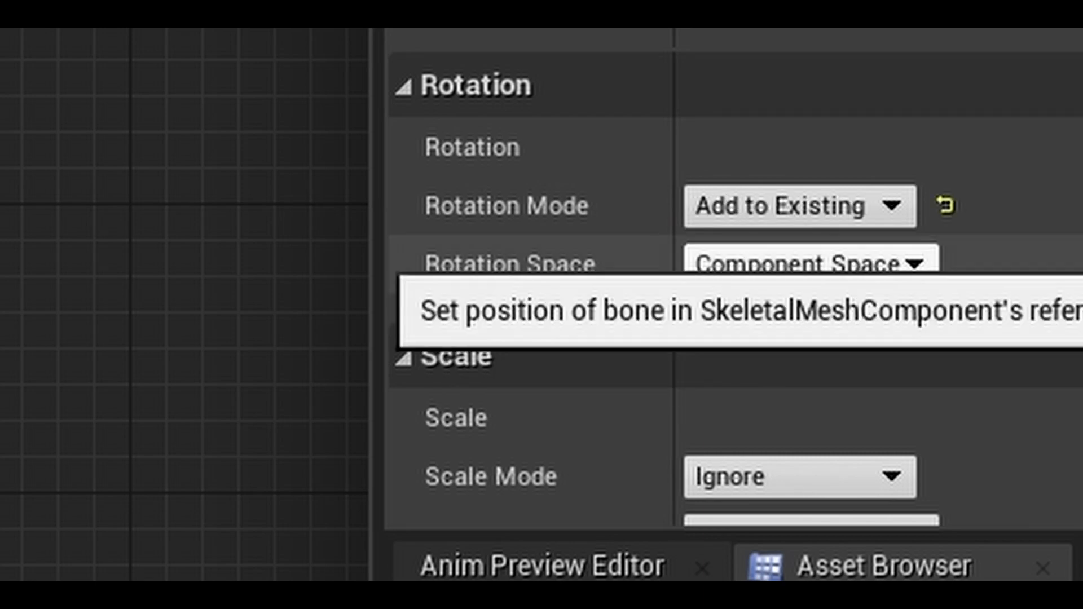
left_click(800, 264)
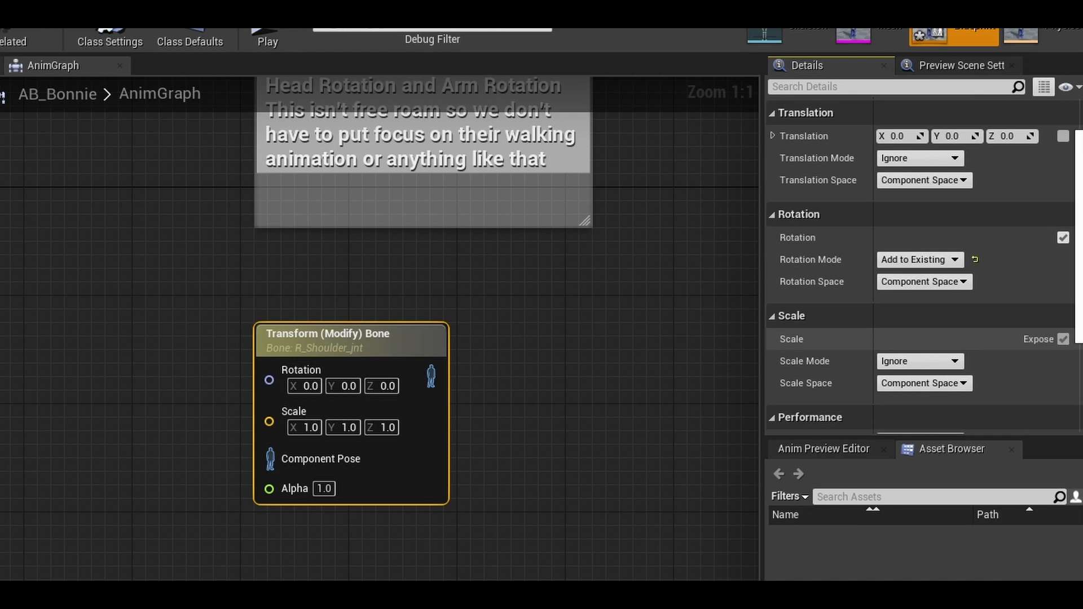
scroll("down", 3)
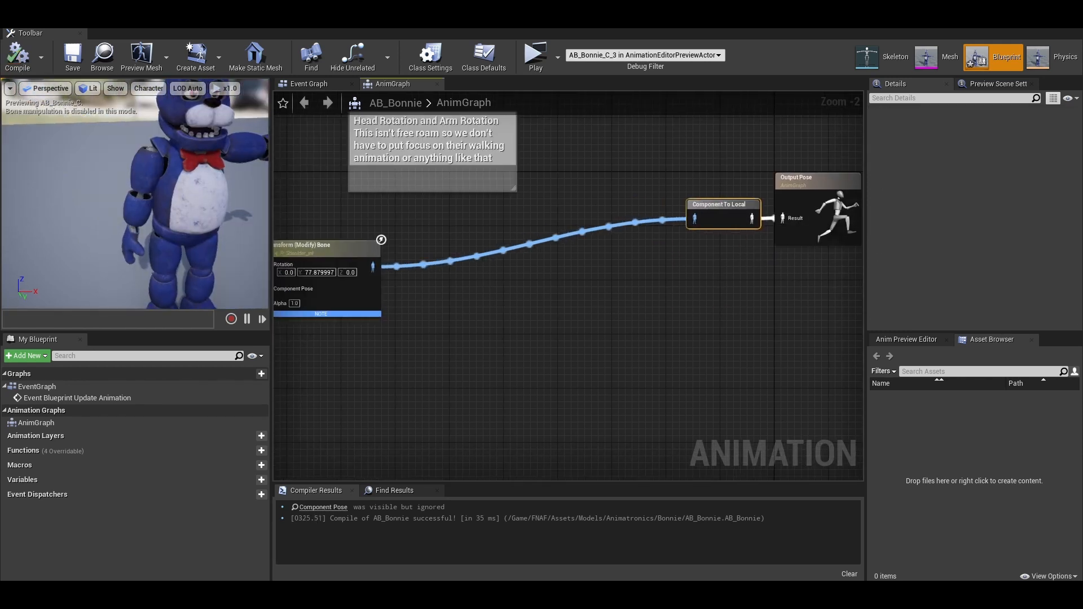
Retarget the duplicated rotation node to L_Shoulder_jnt and enter rotation -23.655001
left_click(532, 239)
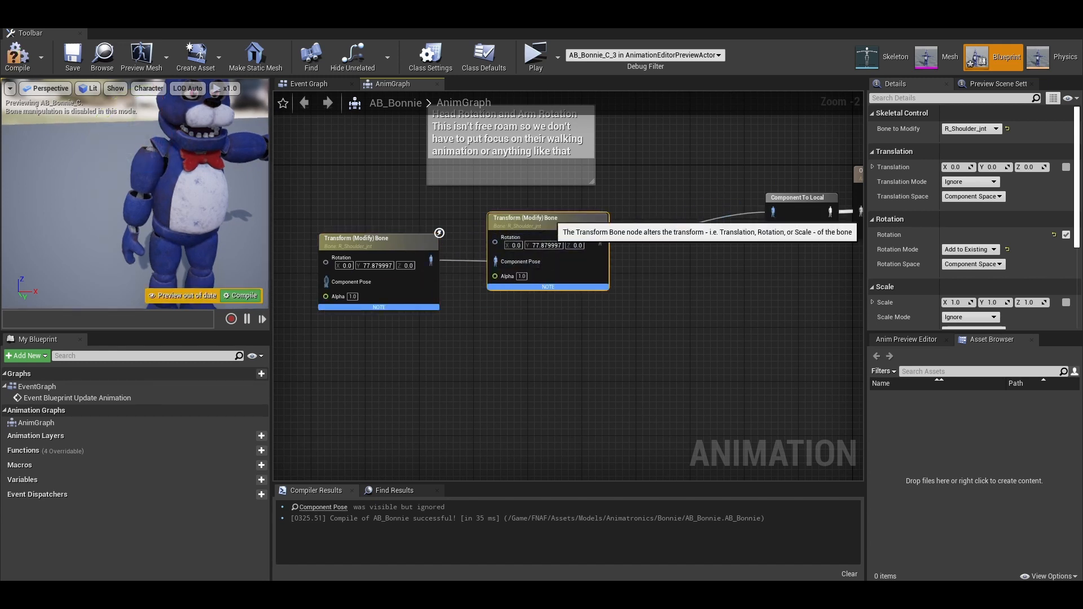
left_click(970, 129)
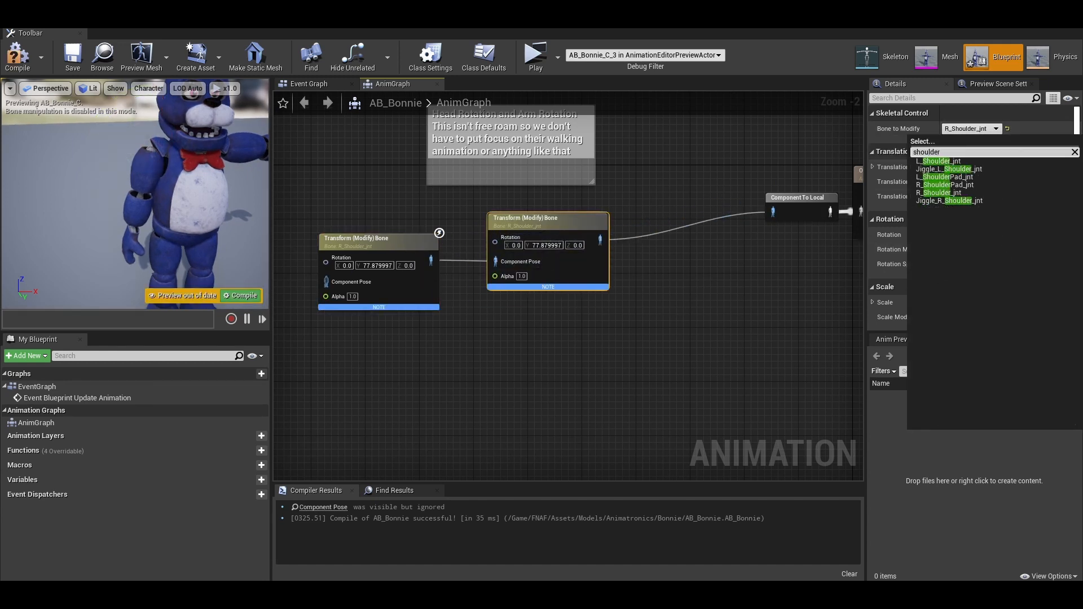
left_click(938, 161)
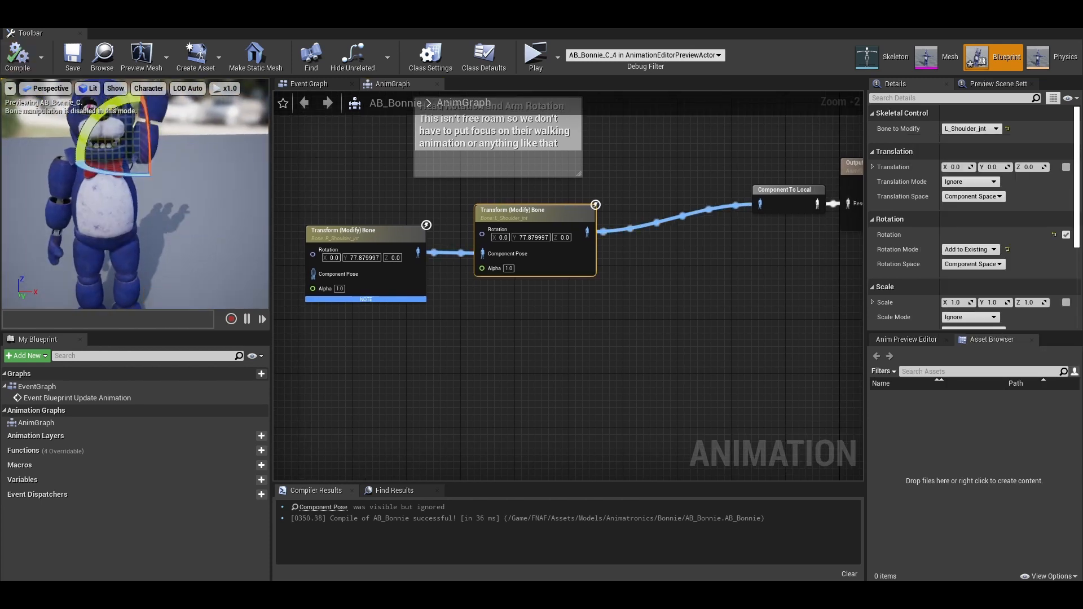
type("-23.655001")
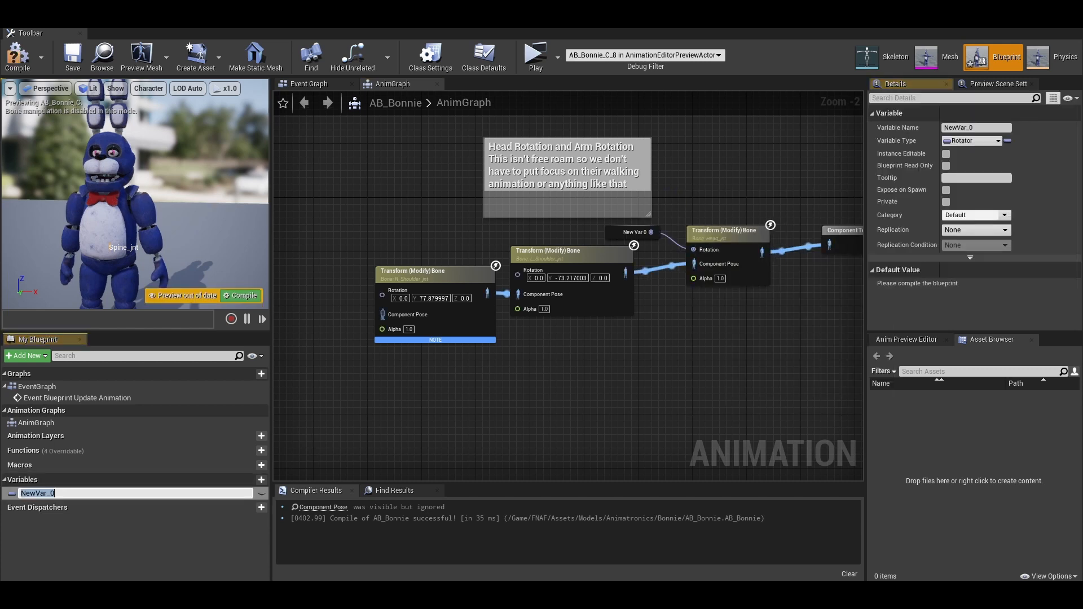
Name the promoted rotator variable HeadRotation
type("HeadRotation")
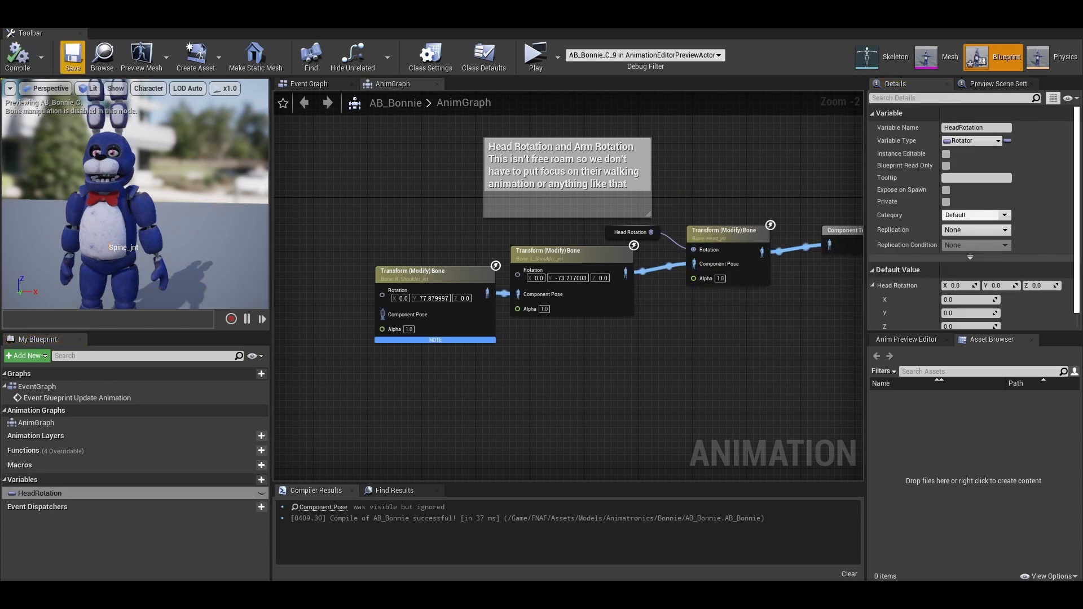
In the Event Graph, cast Try Get Pawn Owner to BP_MasterAnimatronic and promote the result to AnimRef
left_click(308, 84)
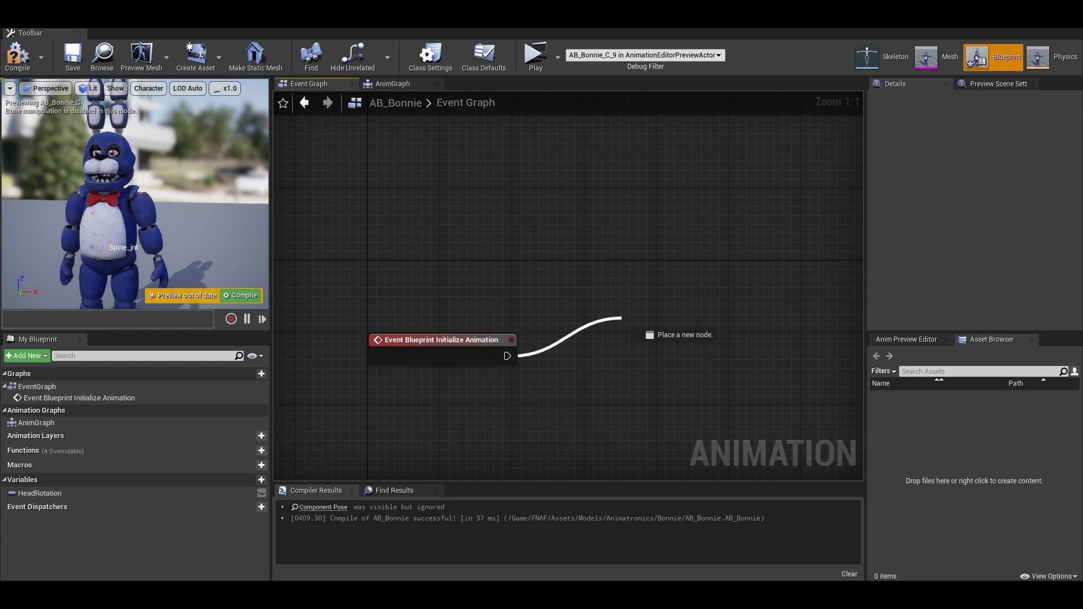
type("tr")
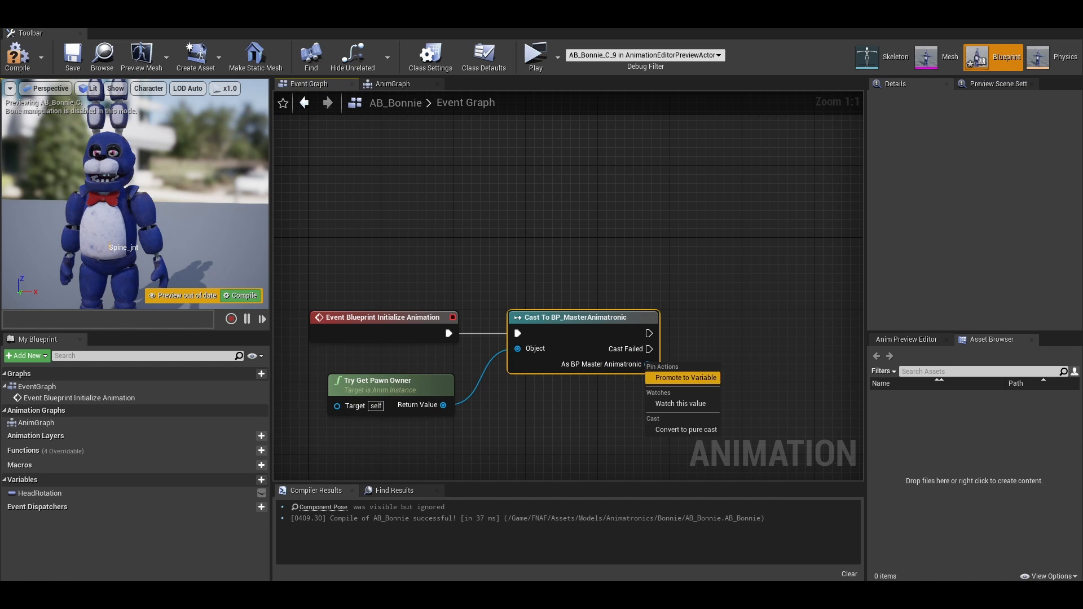
left_click(682, 378)
type("Head")
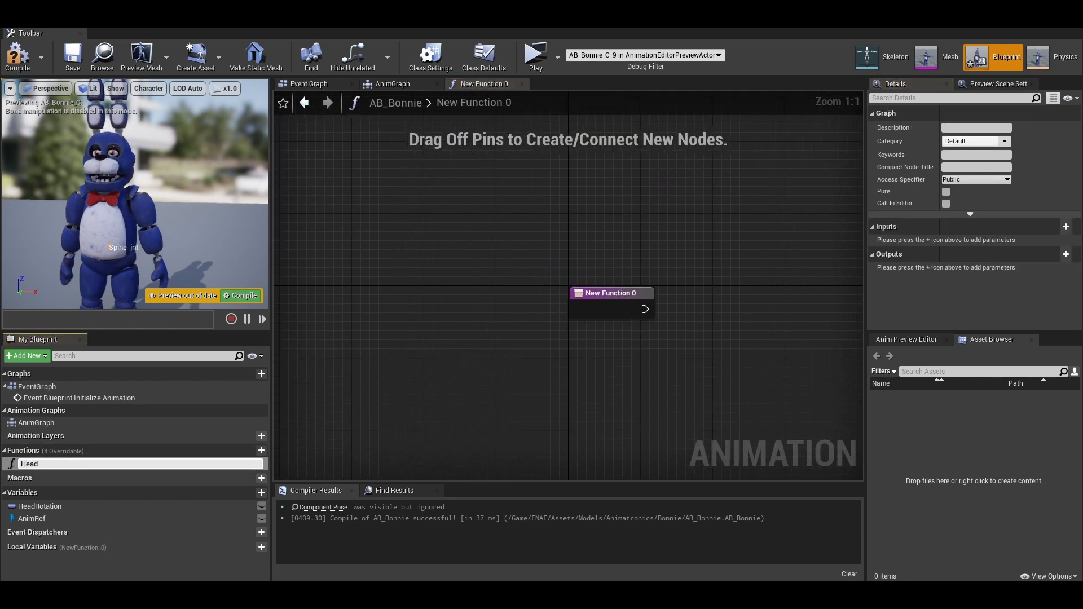
Name the new function Rotate Head and add Get Socket Location and CombineRotators nodes
type("Rotate Head")
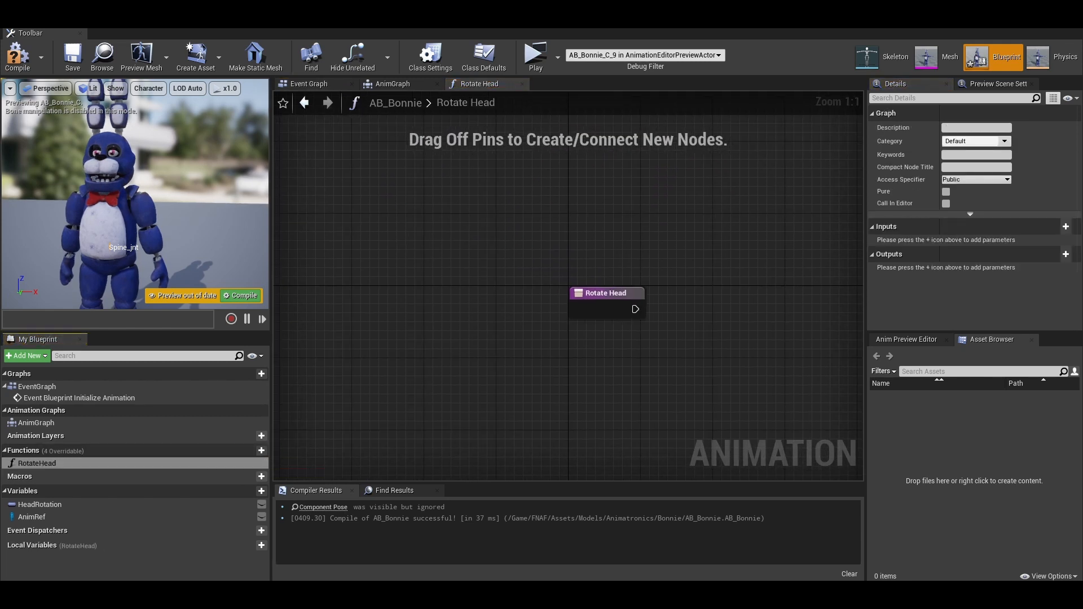
left_click(40, 504)
type("getsocket")
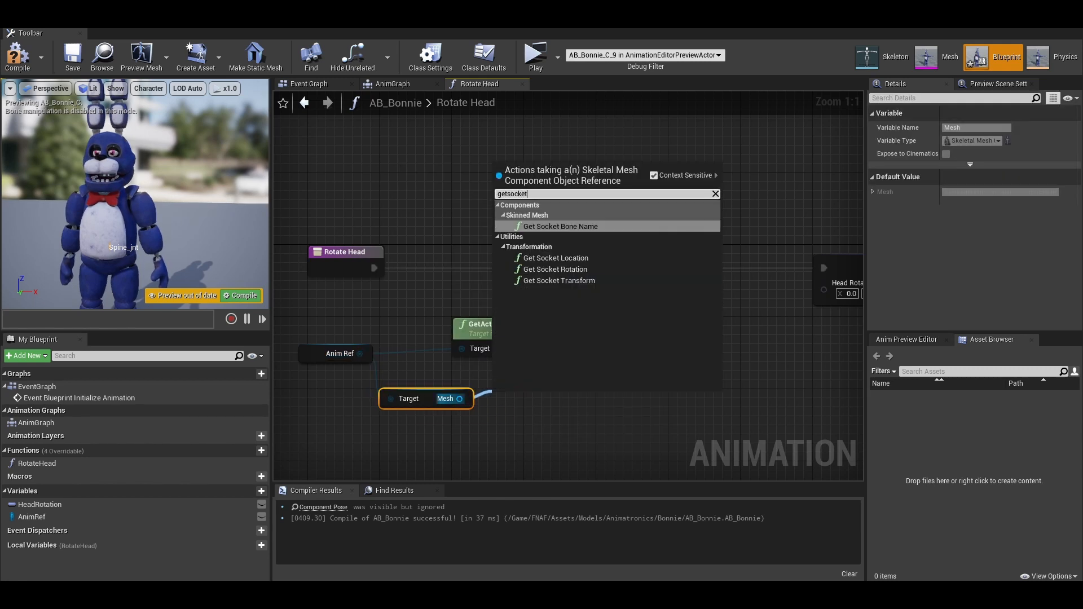
left_click(555, 258)
type("Start Rot")
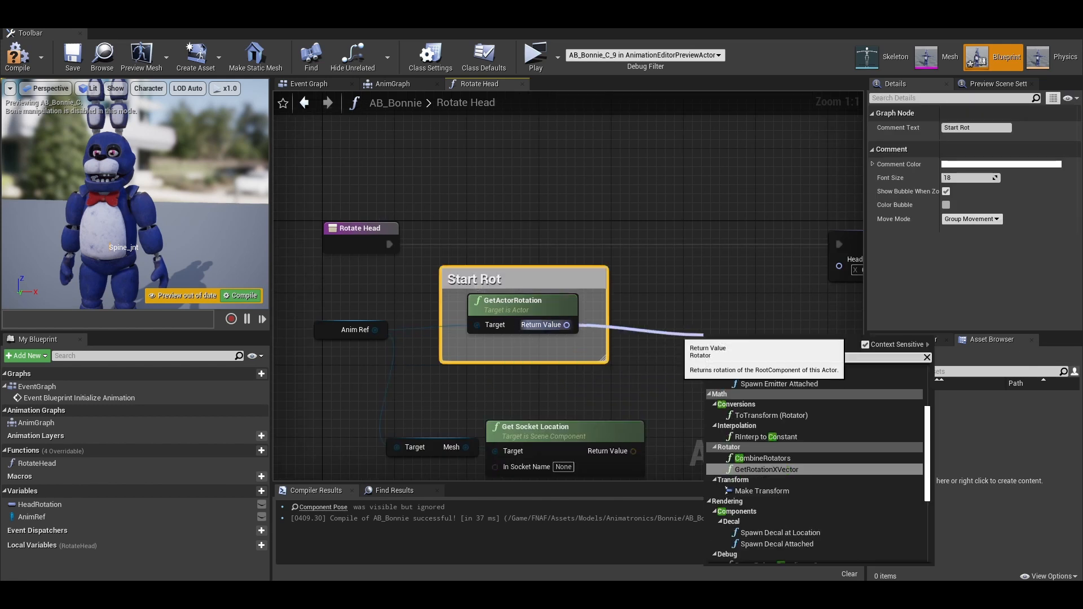
left_click(763, 458)
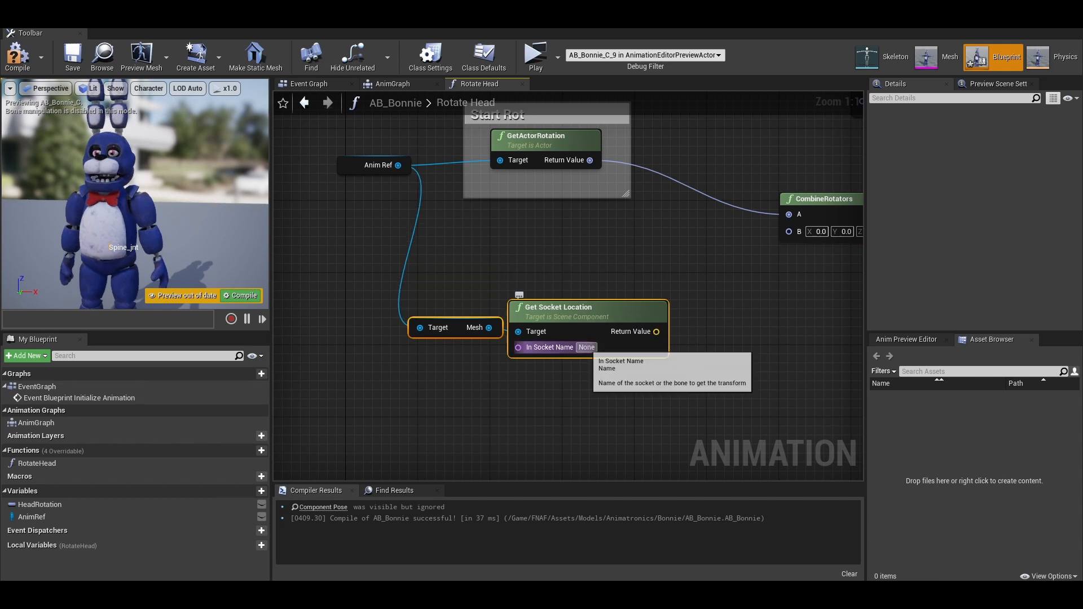
Set the Get Socket Location socket name to Head_jnt
left_click(895, 56)
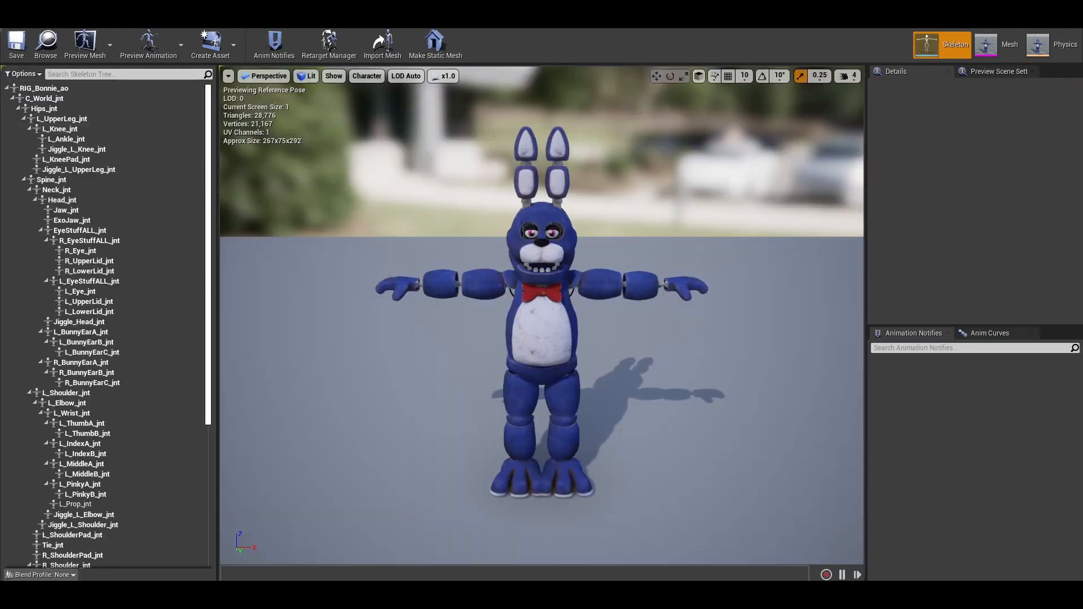
left_click(62, 200)
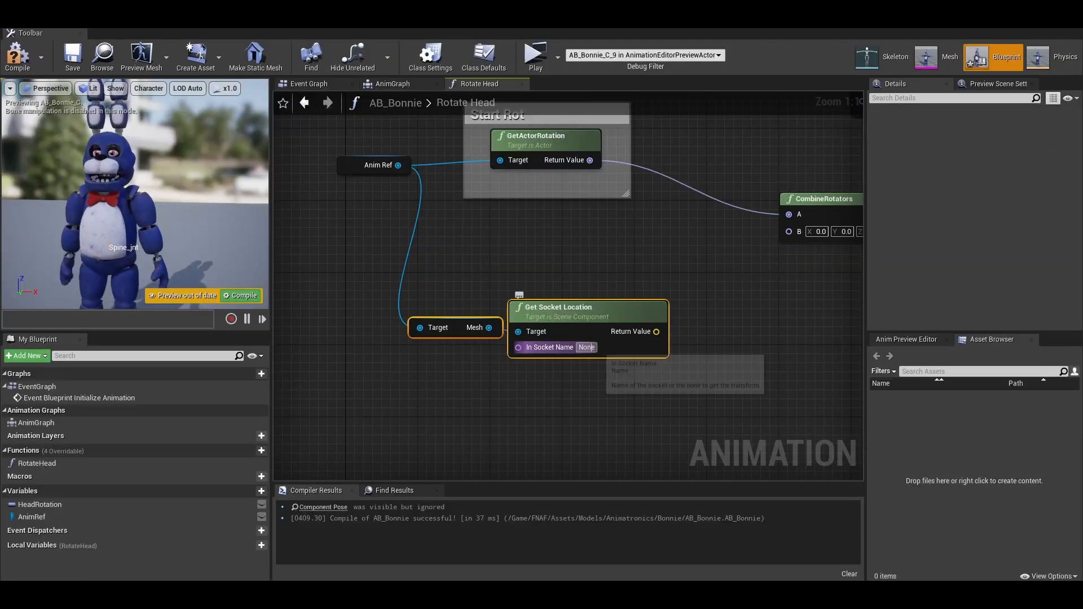
type("Head_jnt")
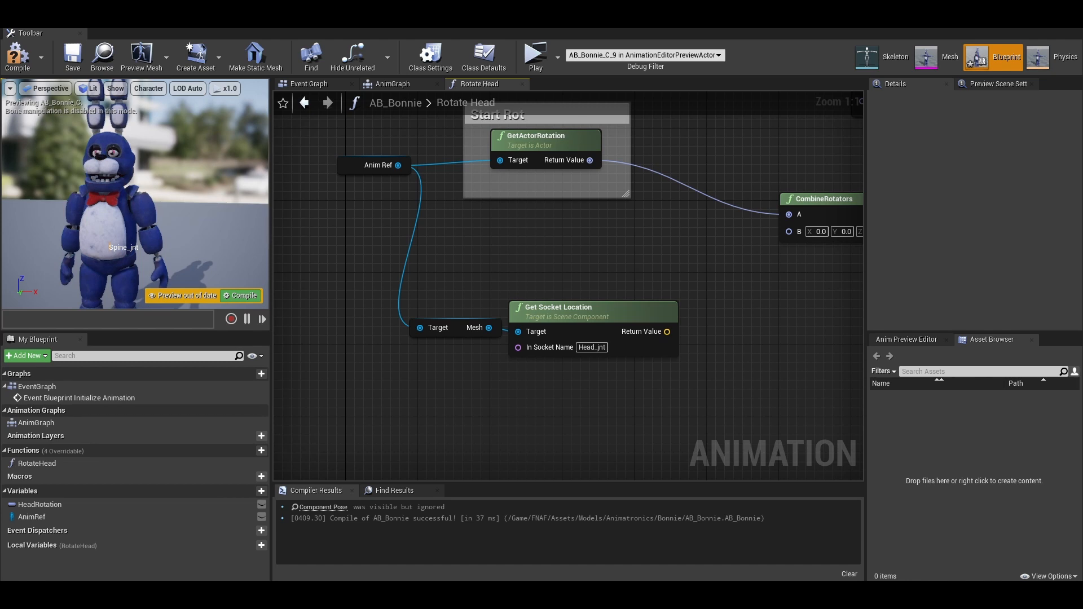
Feed Find Look at Rotation from the Head_jnt location into CombineRotators B, adding Get Player Camera Manager
left_click_drag(668, 332, 719, 332)
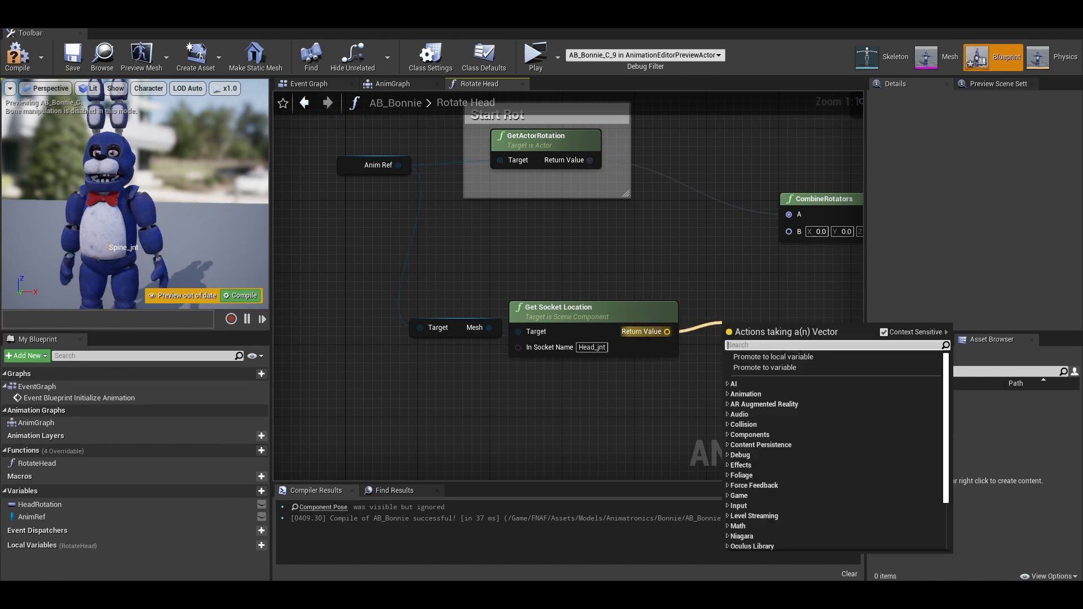
left_click(773, 357)
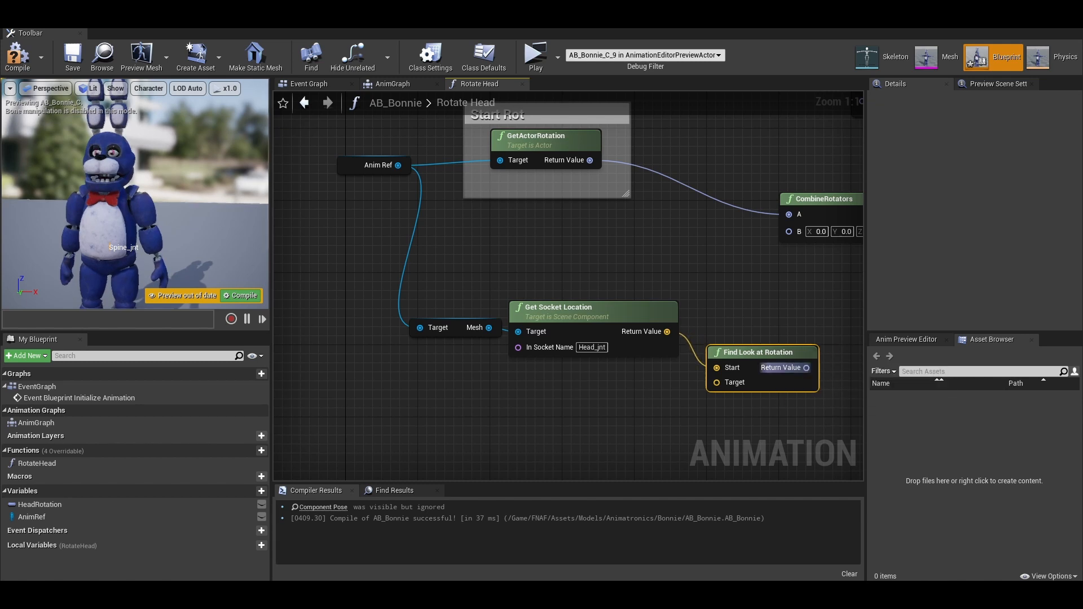
left_click_drag(807, 367, 796, 215)
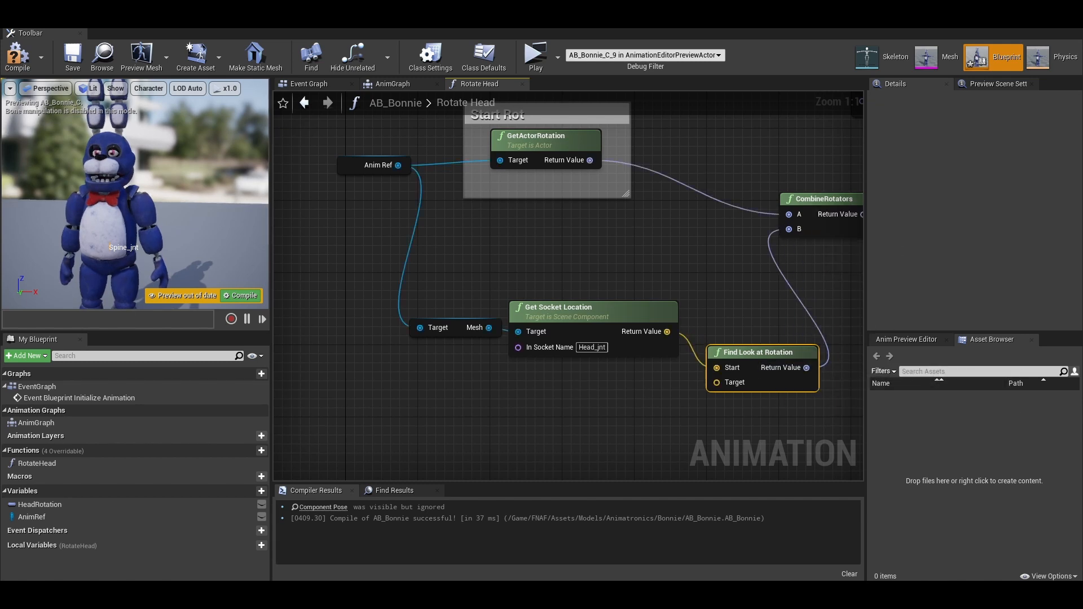
type("The target they look at")
type("getplayerca")
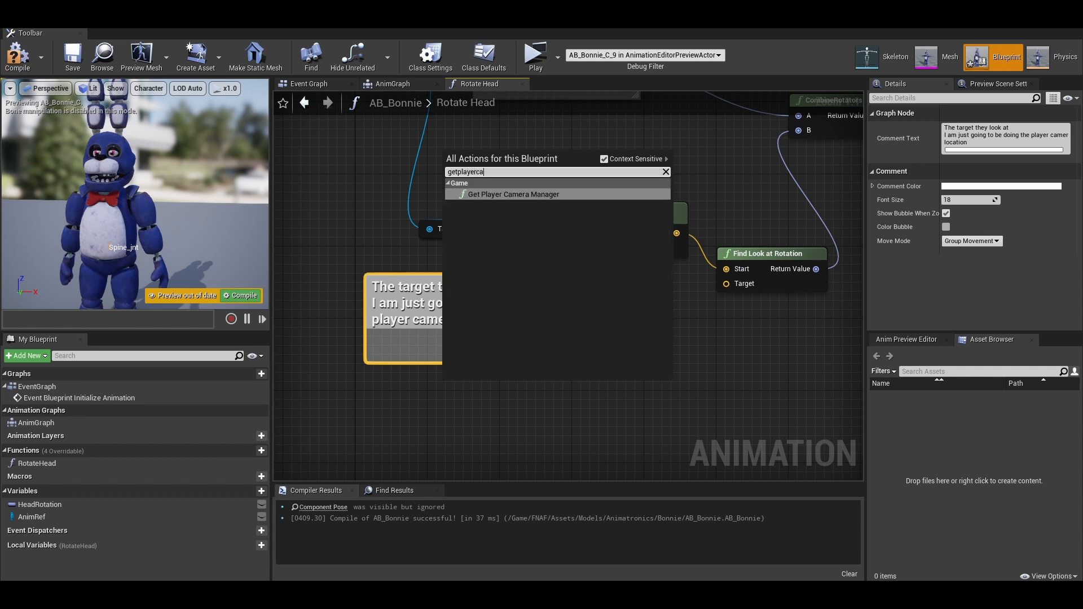
left_click(513, 194)
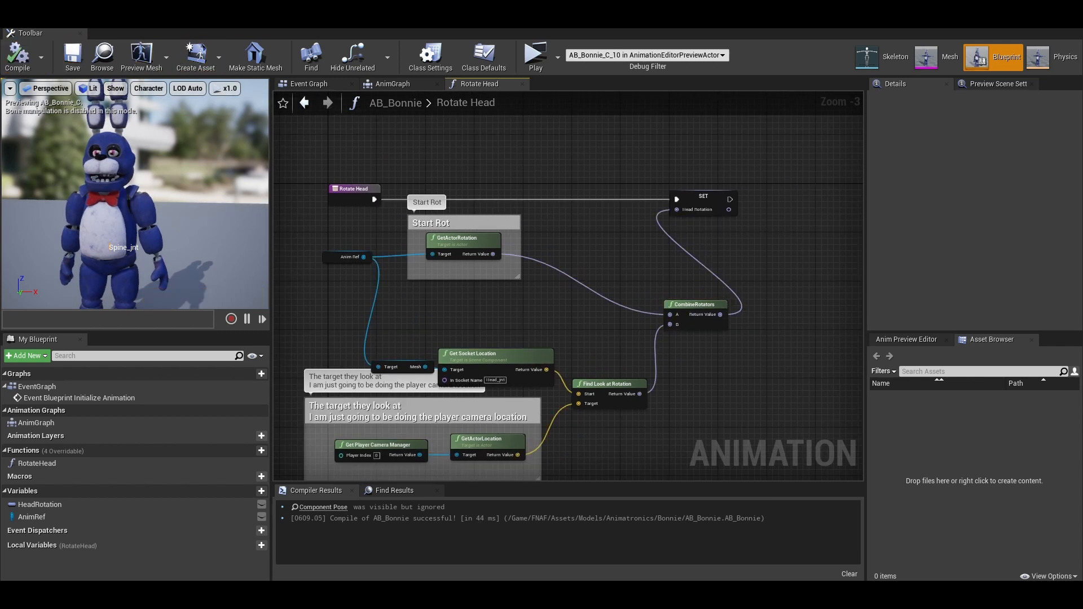
In the Event Graph, call Rotate Head when the Delay completes, then play-test the level
left_click(310, 84)
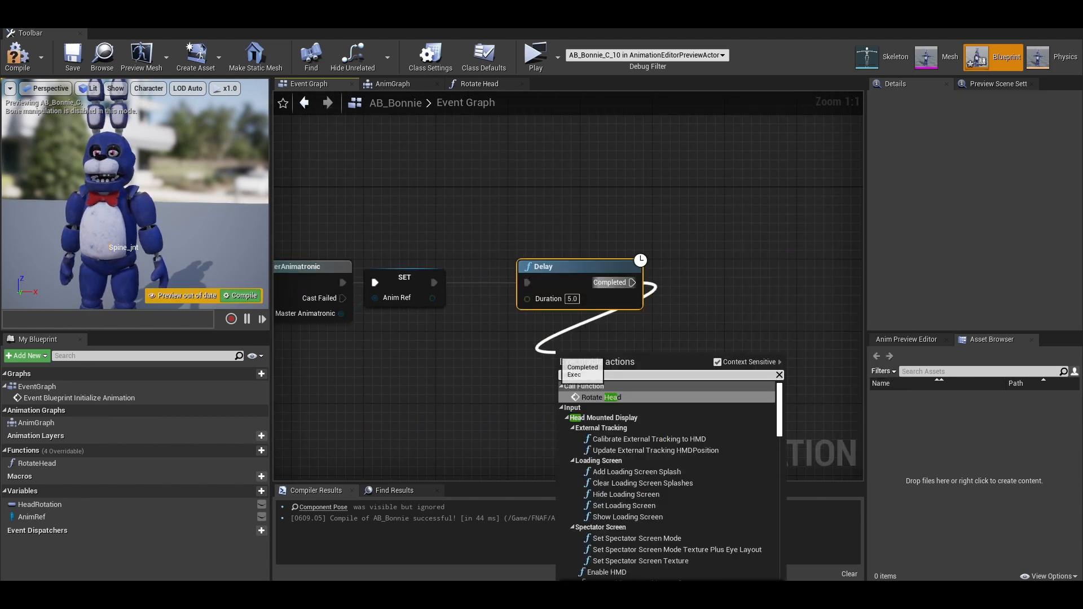
left_click(600, 397)
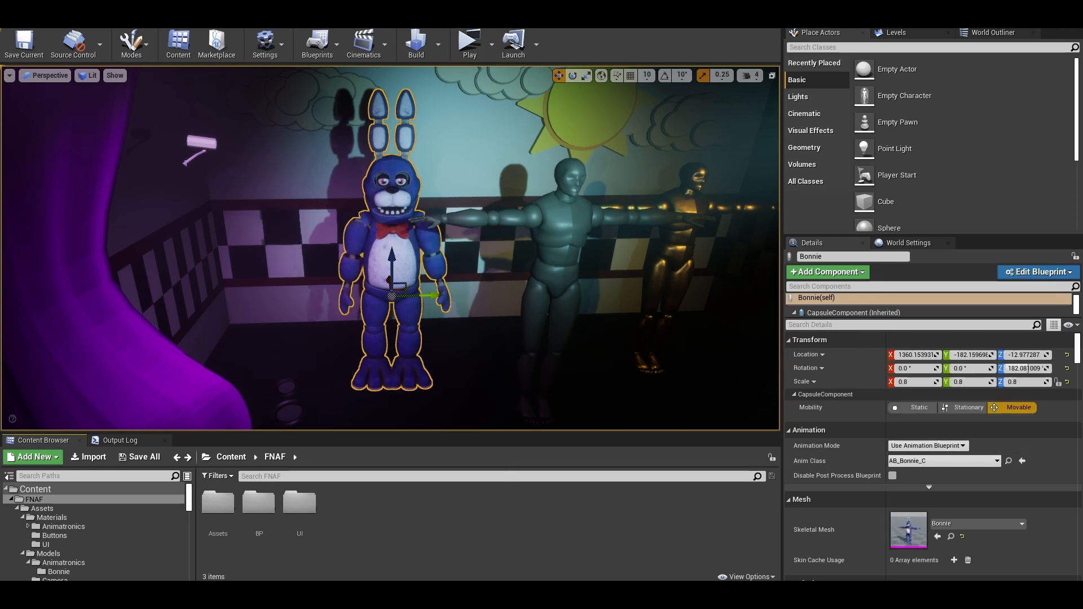
mouse_move(469, 41)
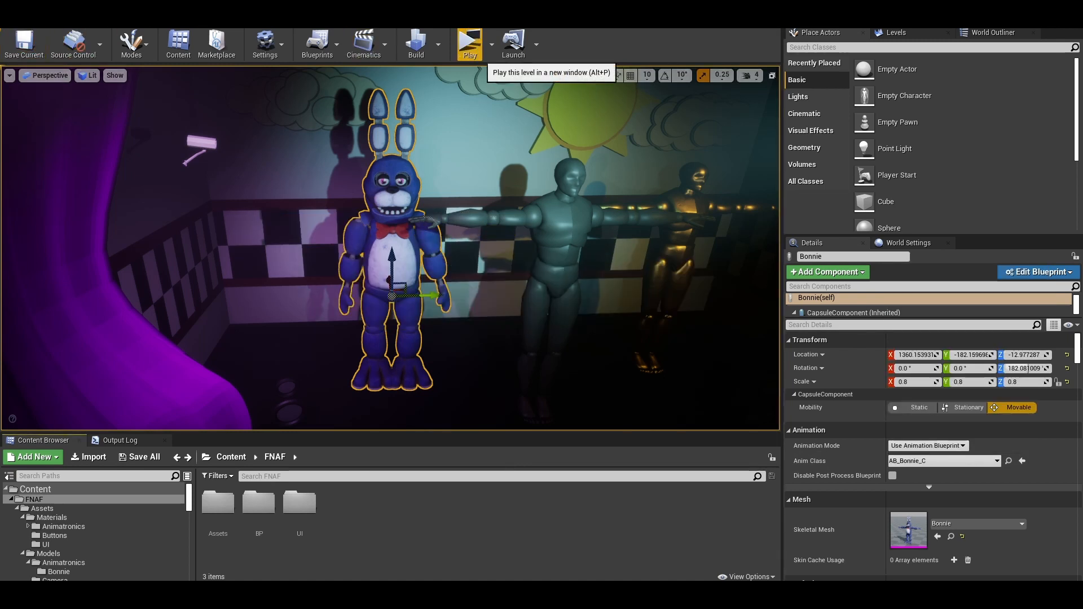
left_click(468, 41)
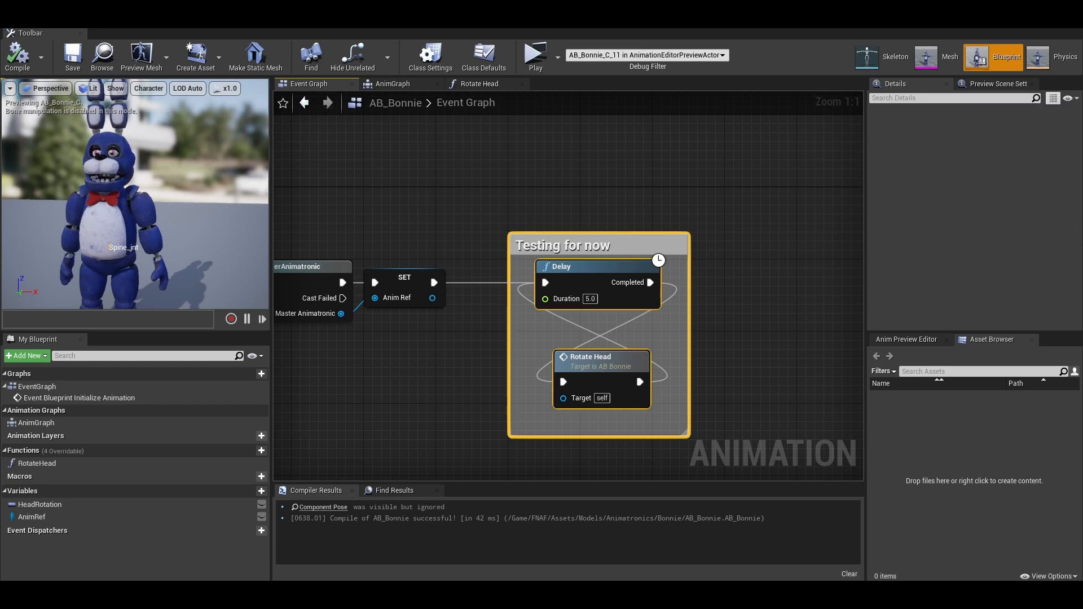
Break the actor rotation, split the look-at rotation pin, and subtract the yaws
left_click(477, 84)
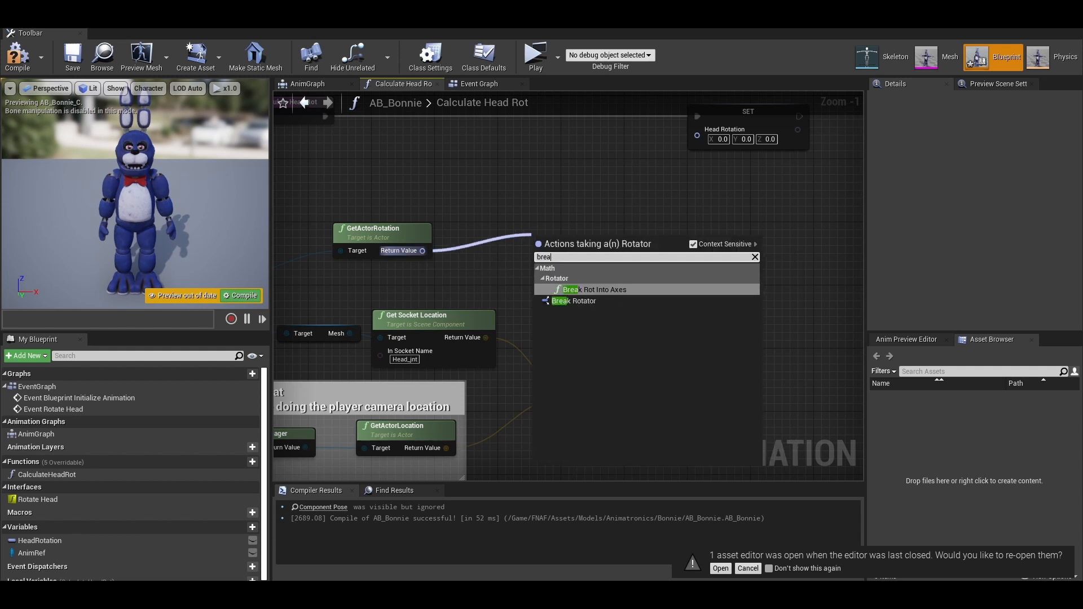
left_click(573, 301)
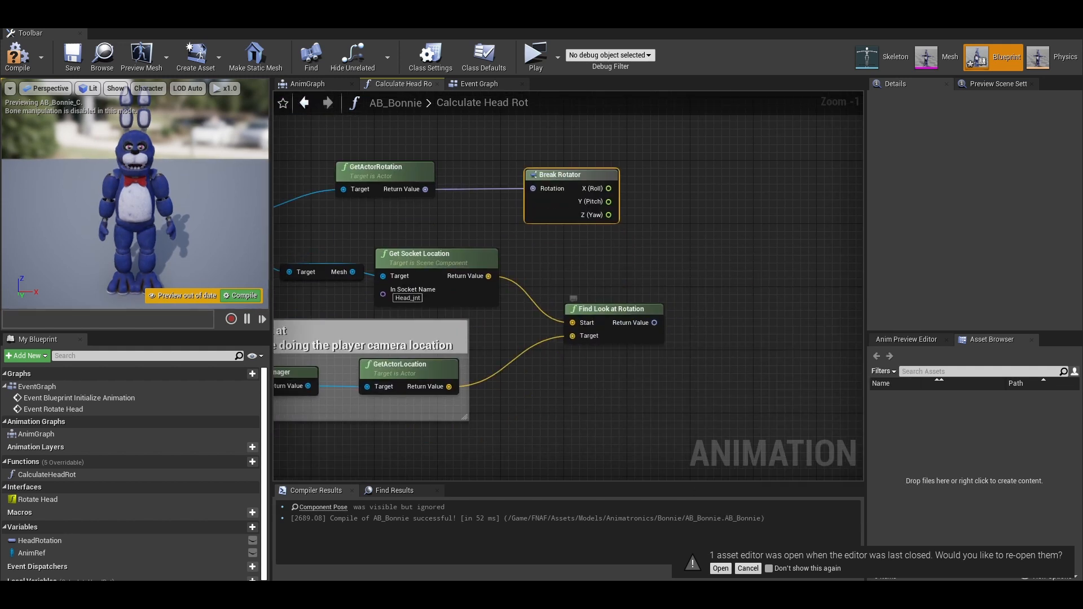
right_click(651, 322)
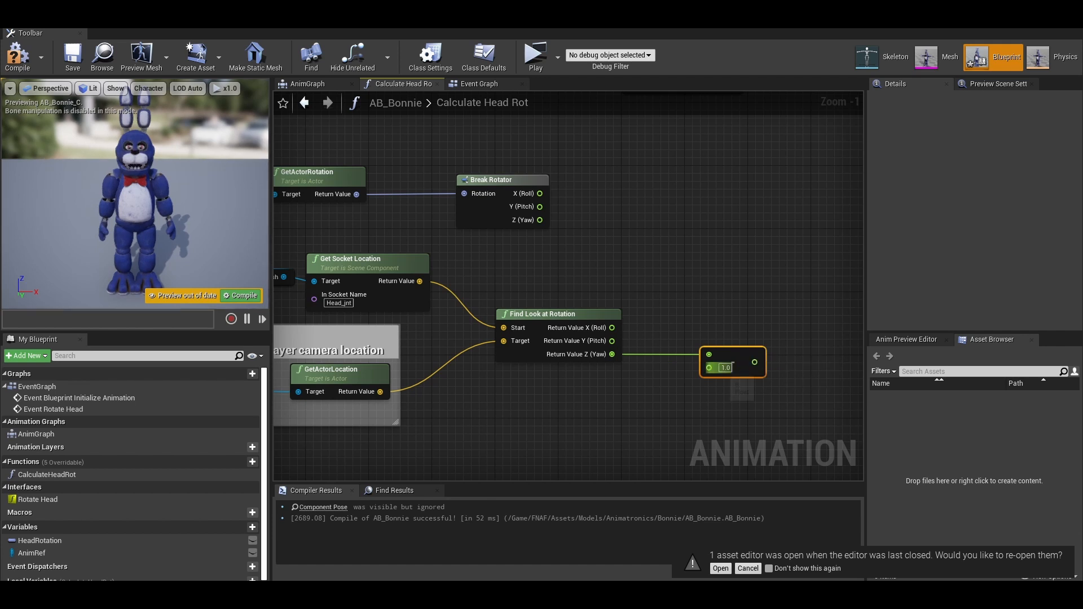
left_click_drag(539, 220, 709, 367)
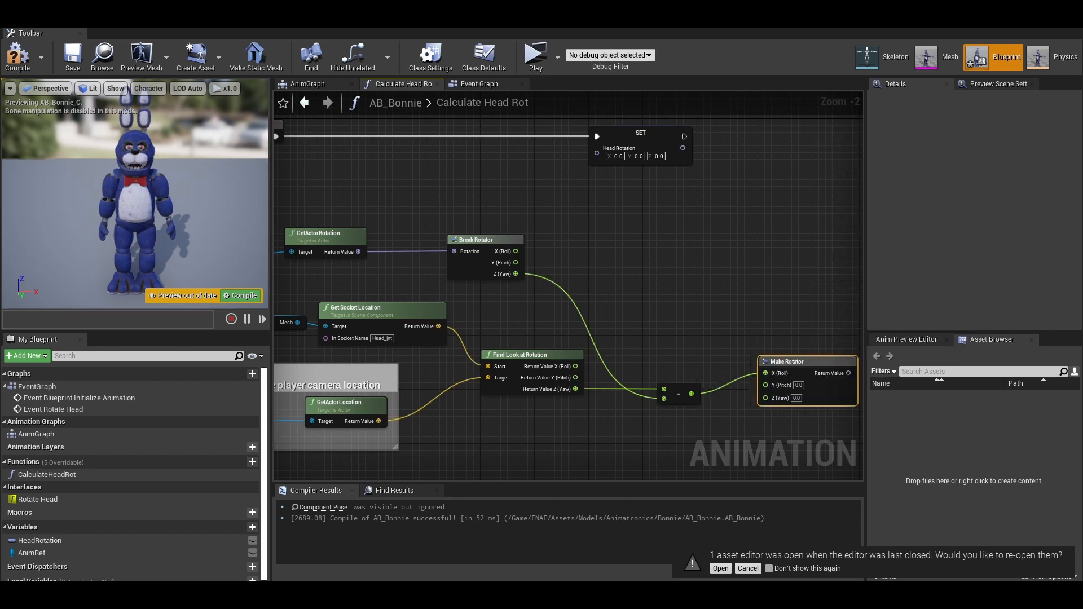
mouse_move(746, 361)
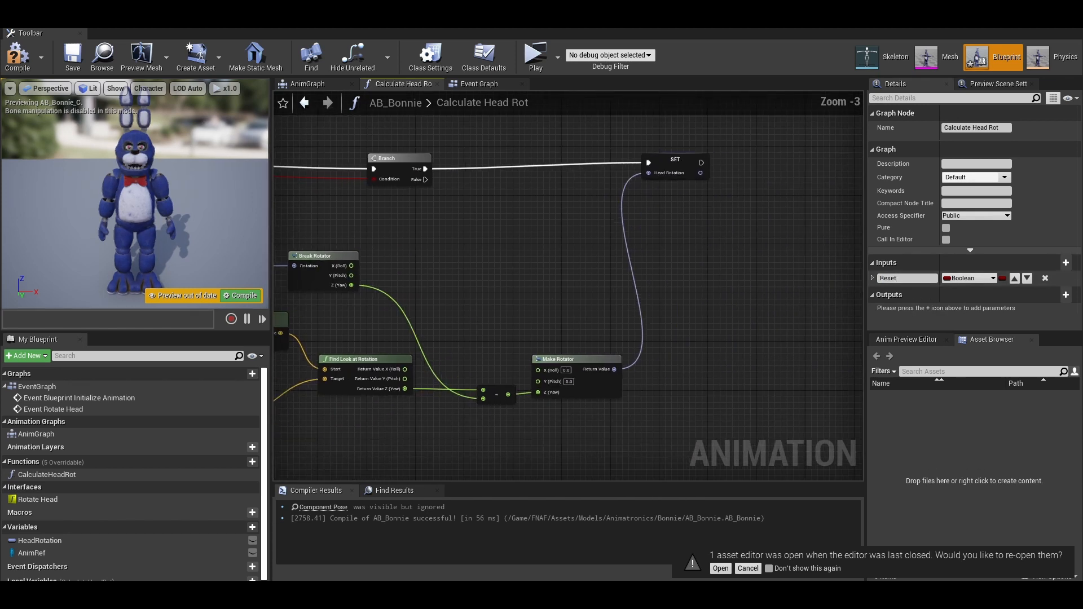
Wire the Reset branch to set Head Rotation, then play-test the head tracking
left_click(674, 172)
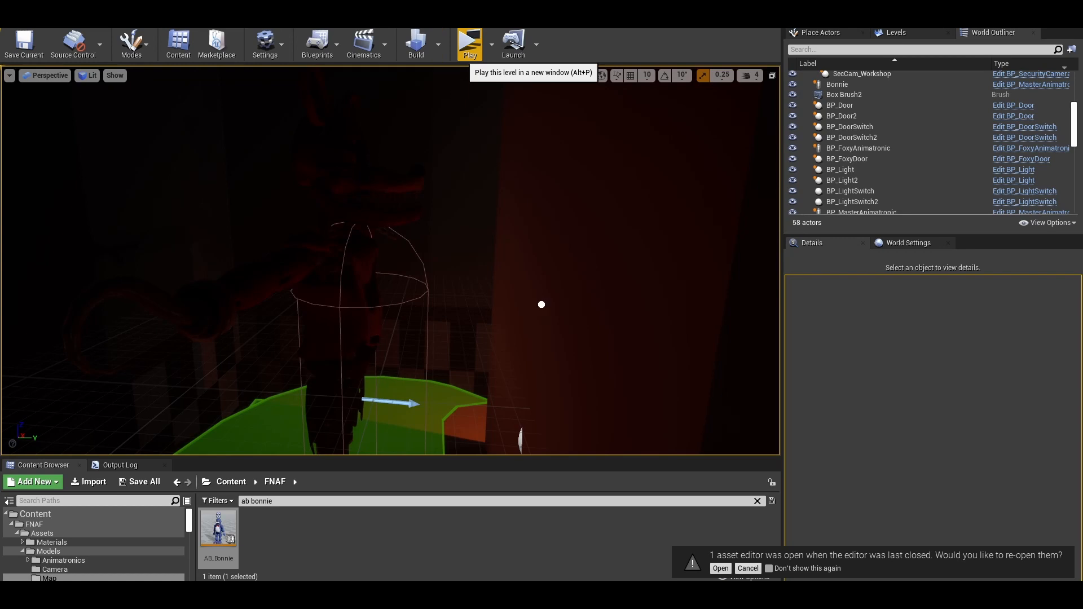
left_click(469, 41)
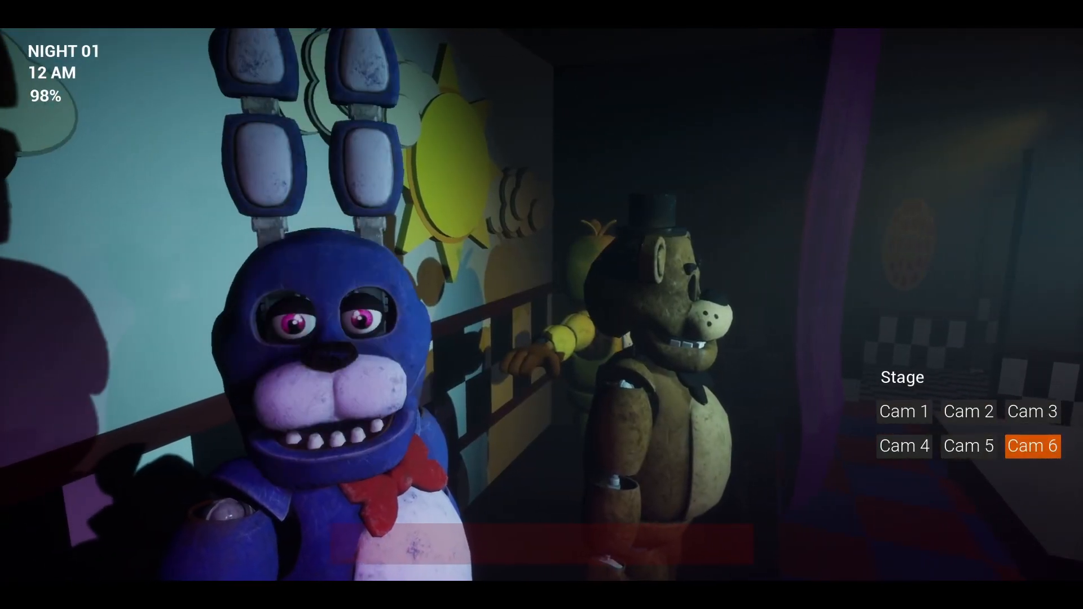